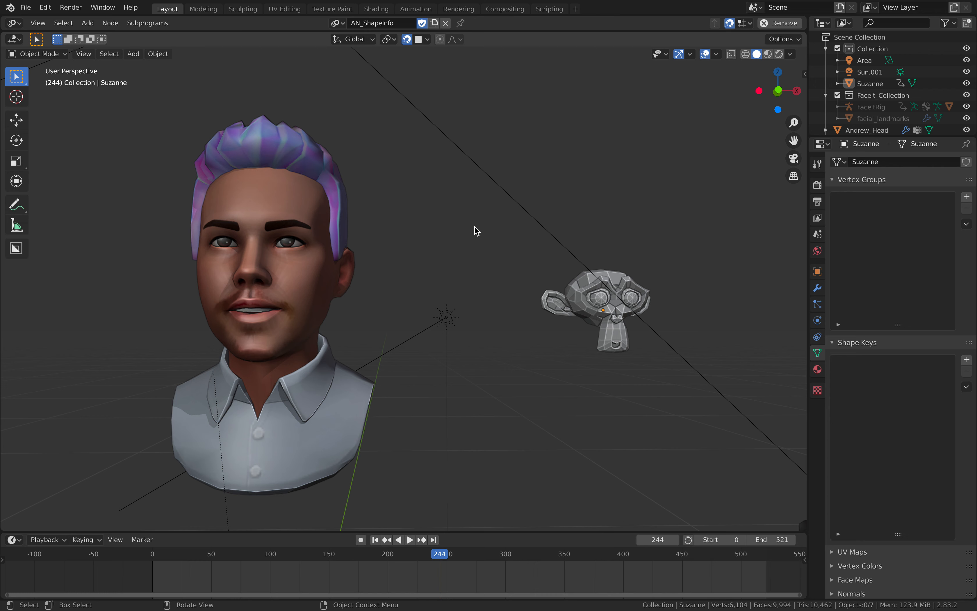
Scrub the timeline around frame 247 while switching between the Suzanne head and the avatar head.
left_click(409, 540)
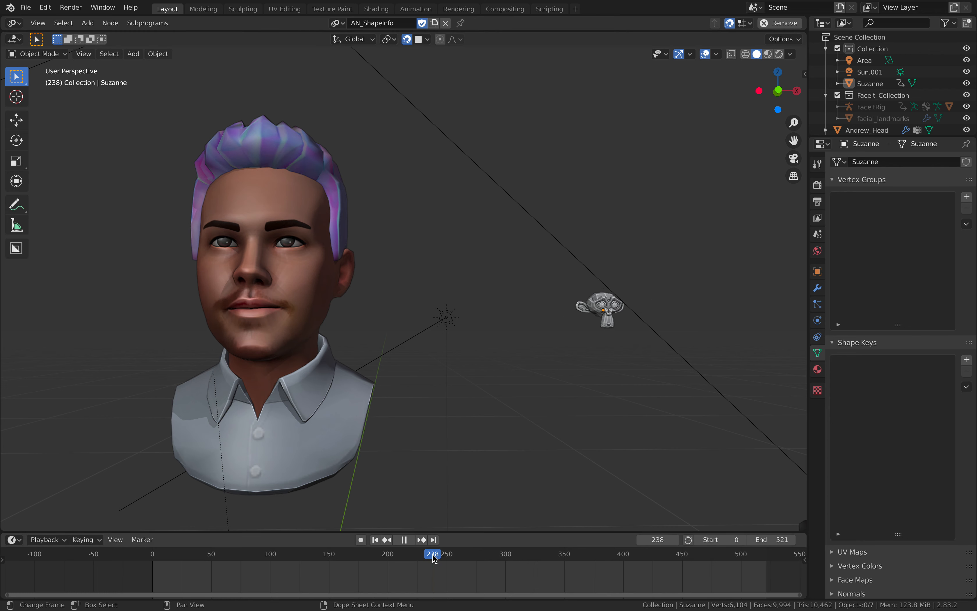
left_click(441, 553)
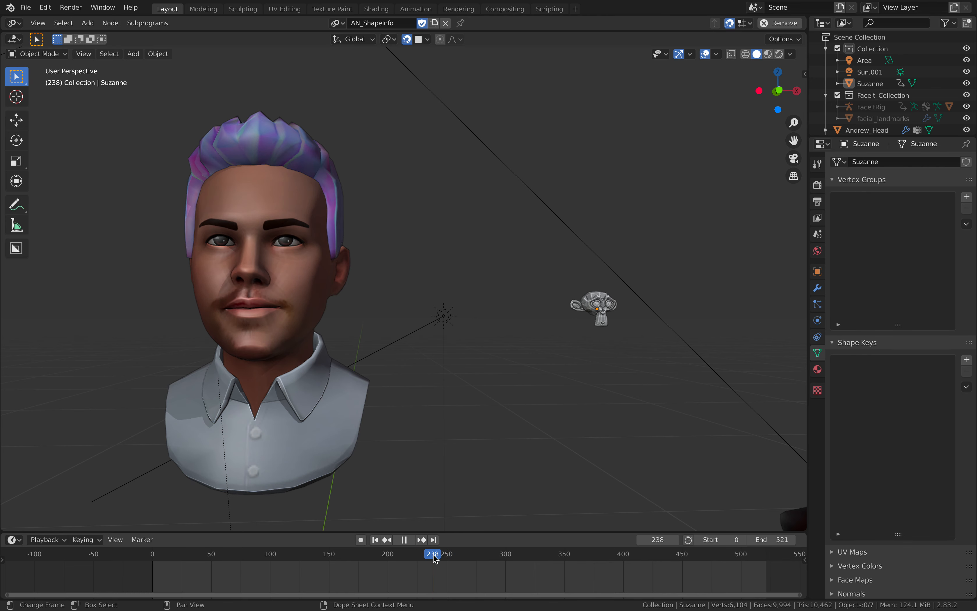
left_click(593, 297)
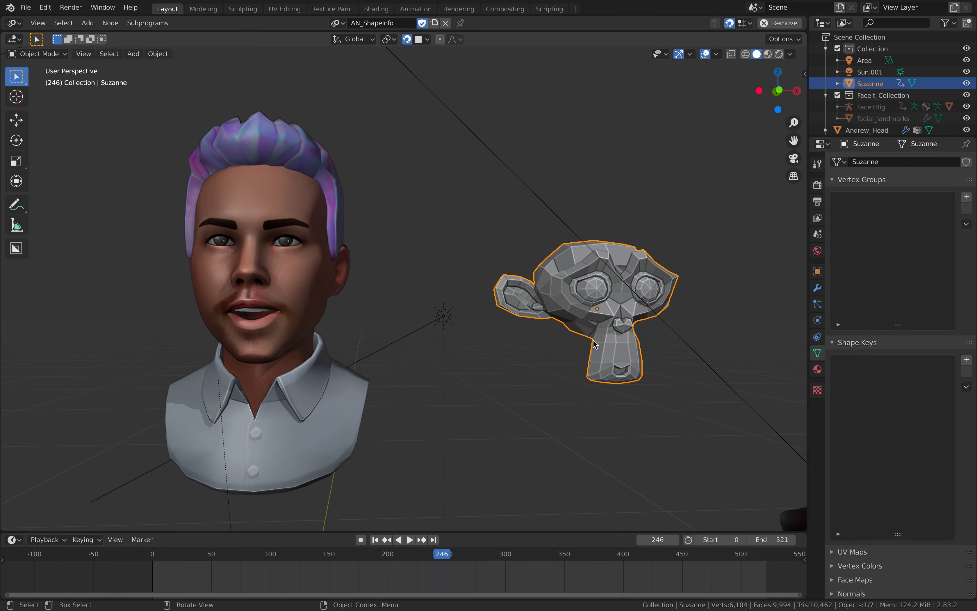
left_click(409, 539)
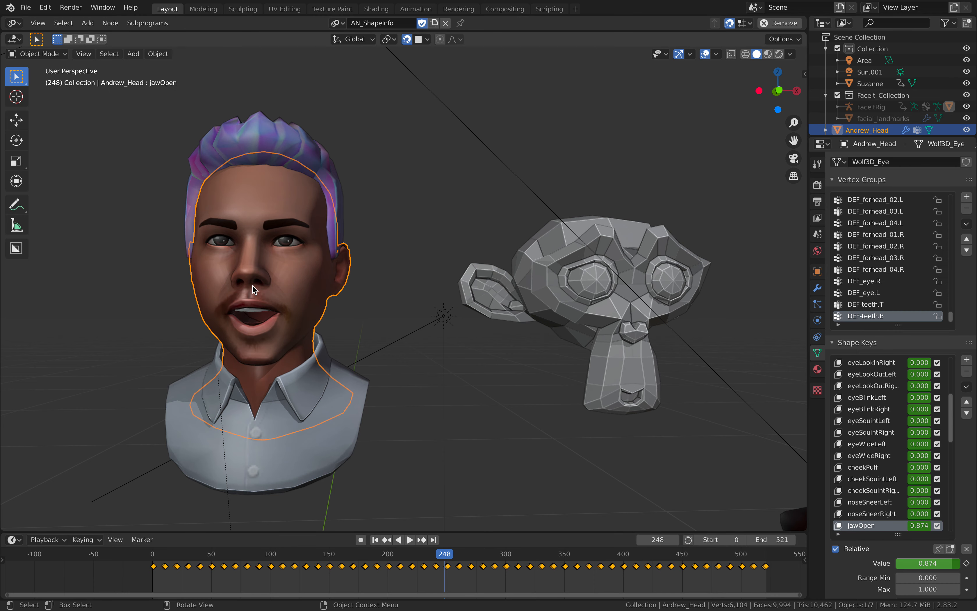
left_click(593, 281)
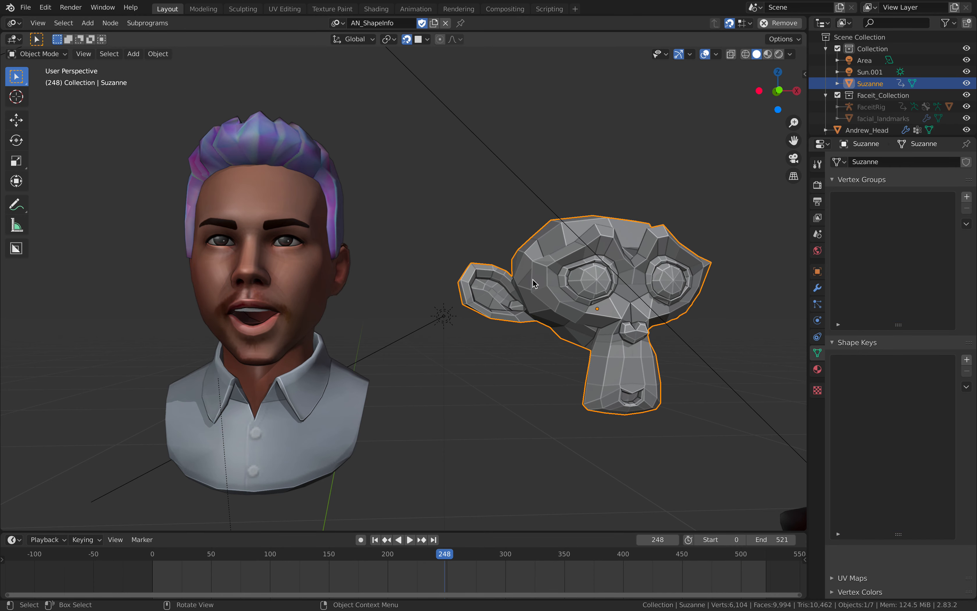
left_click(409, 540)
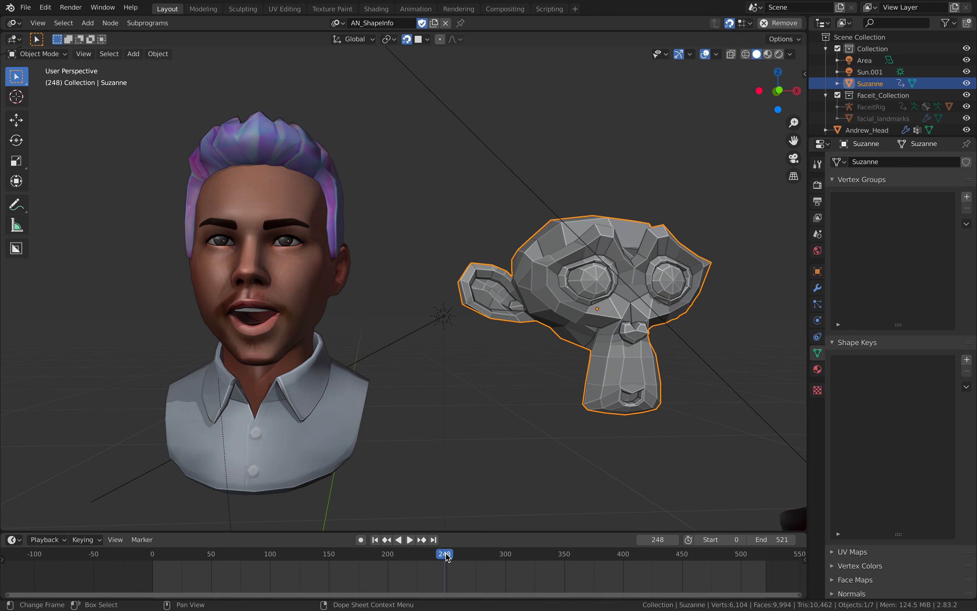
left_click(409, 540)
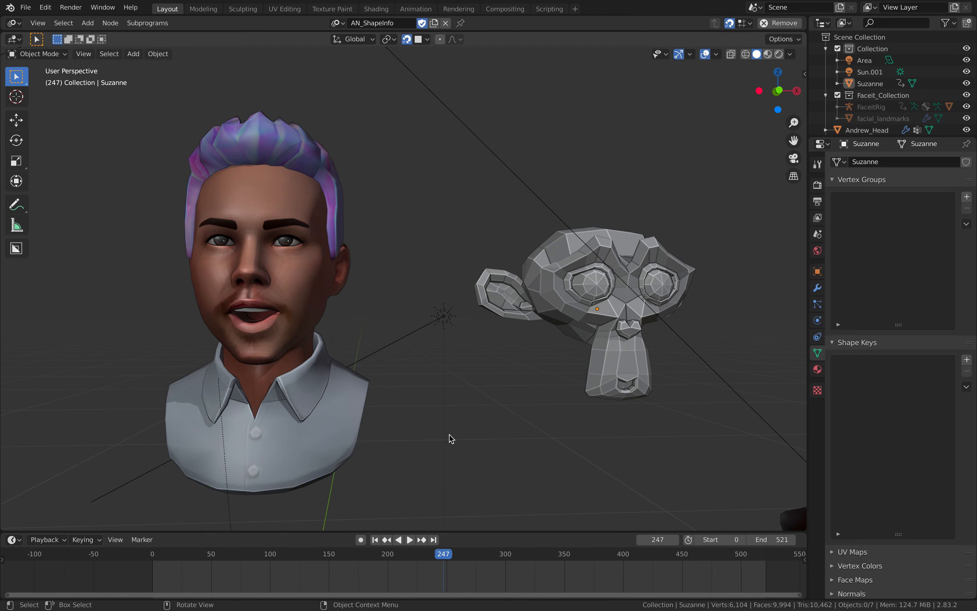
Save, then place a smaller Suzanne copy beside the avatar's head and apply its scale.
key("ctrl+s")
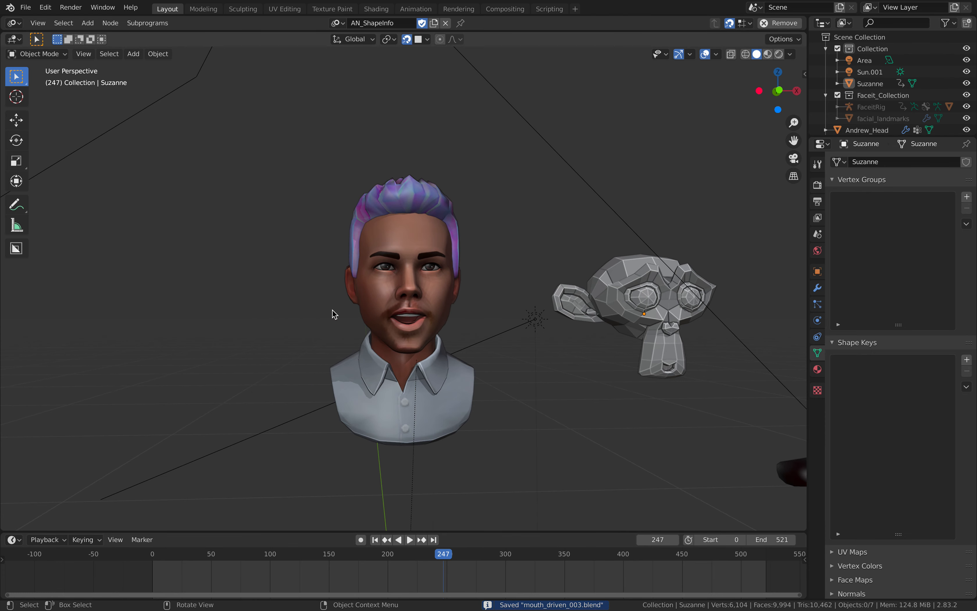
left_click(87, 23)
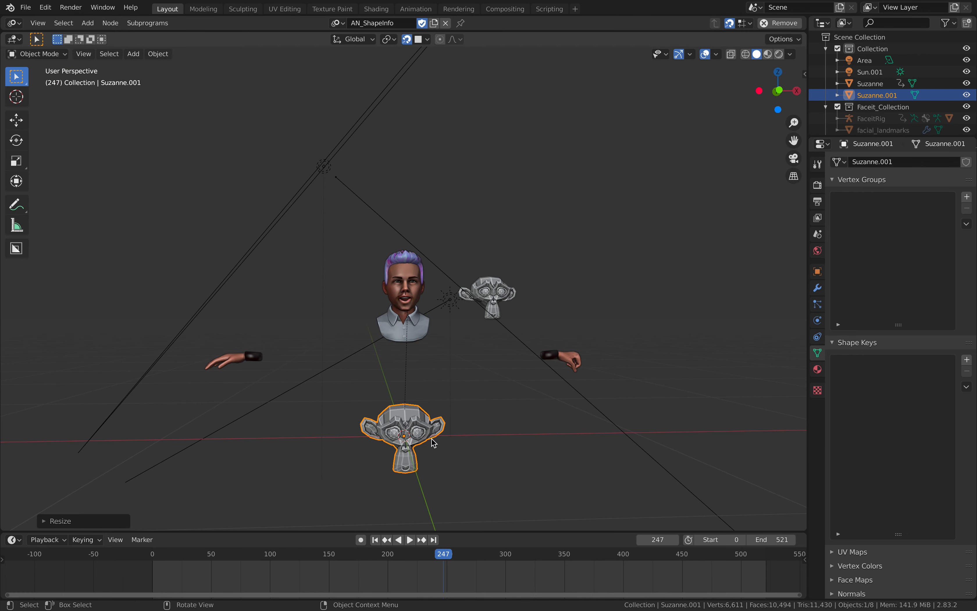
left_click_drag(405, 436, 405, 303)
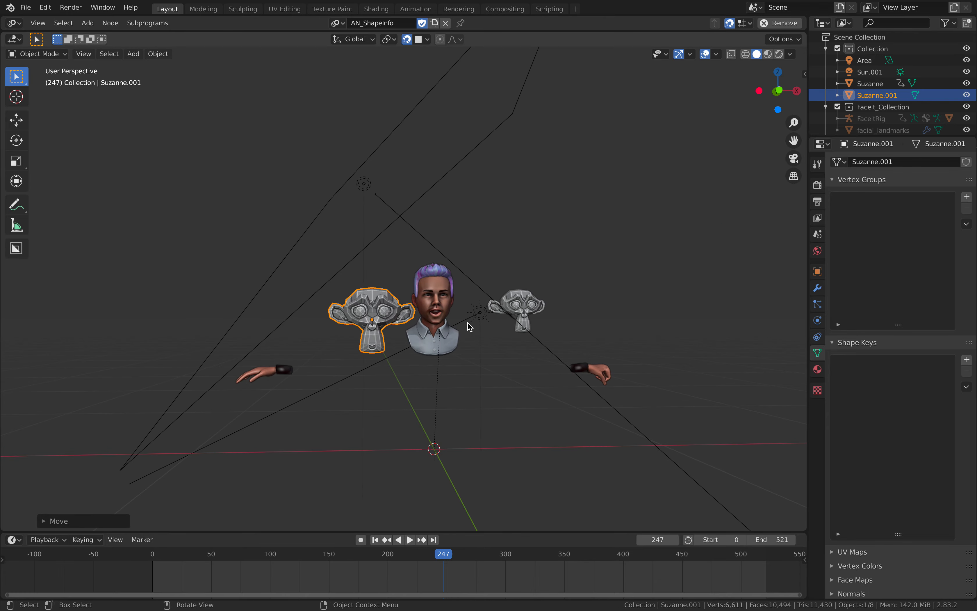
left_click_drag(468, 324, 561, 255)
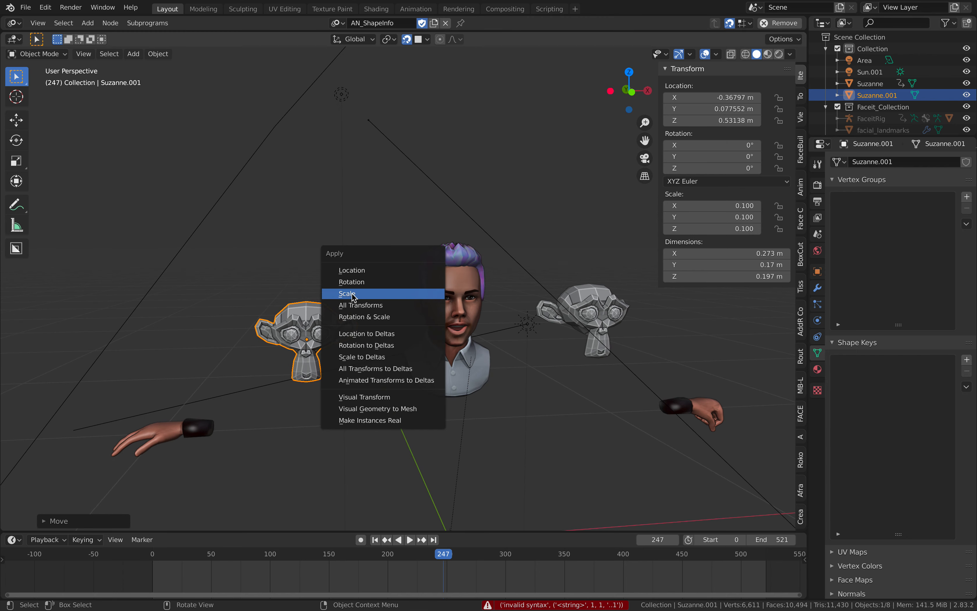
left_click(346, 293)
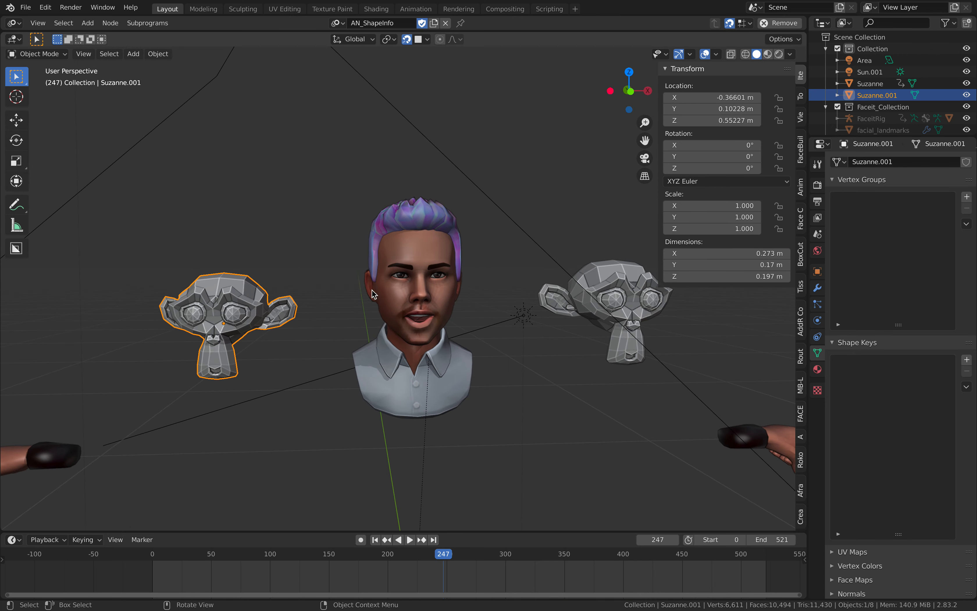
With Andrew_Head selected, set the Get List Element index to 24 (jawOpen) and scrub to frame 246.
left_click(411, 293)
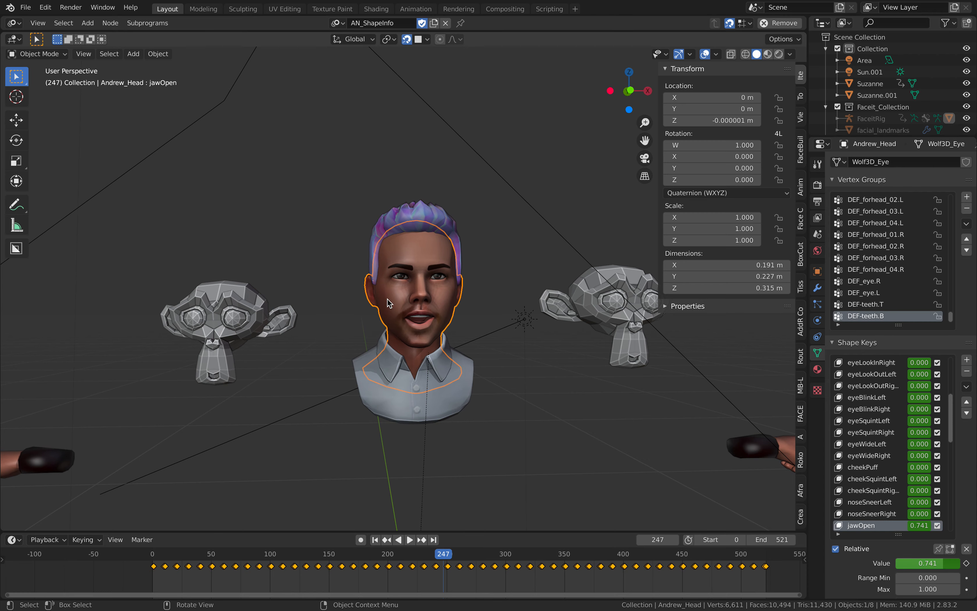
mouse_move(585, 102)
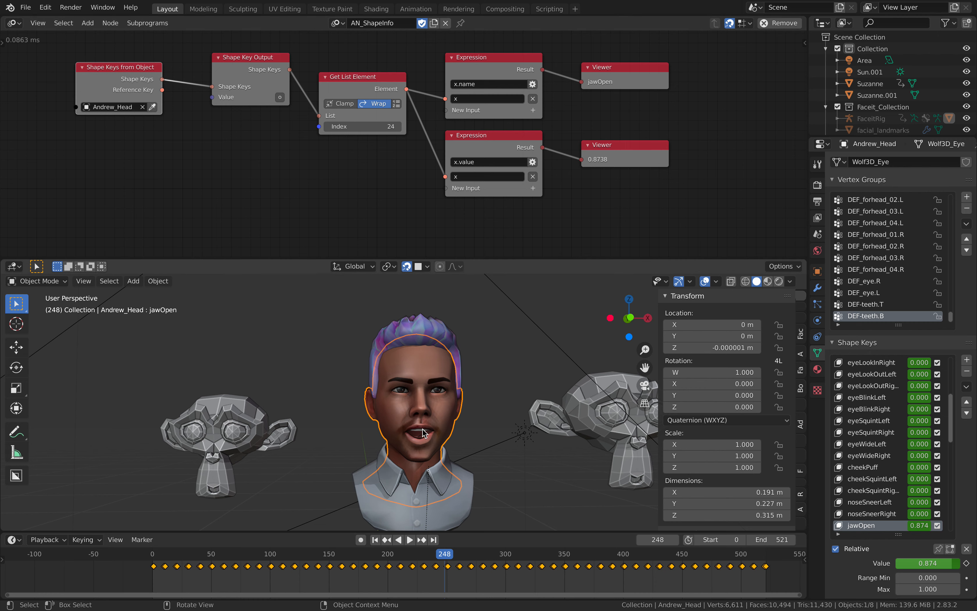
left_click_drag(249, 57, 240, 77)
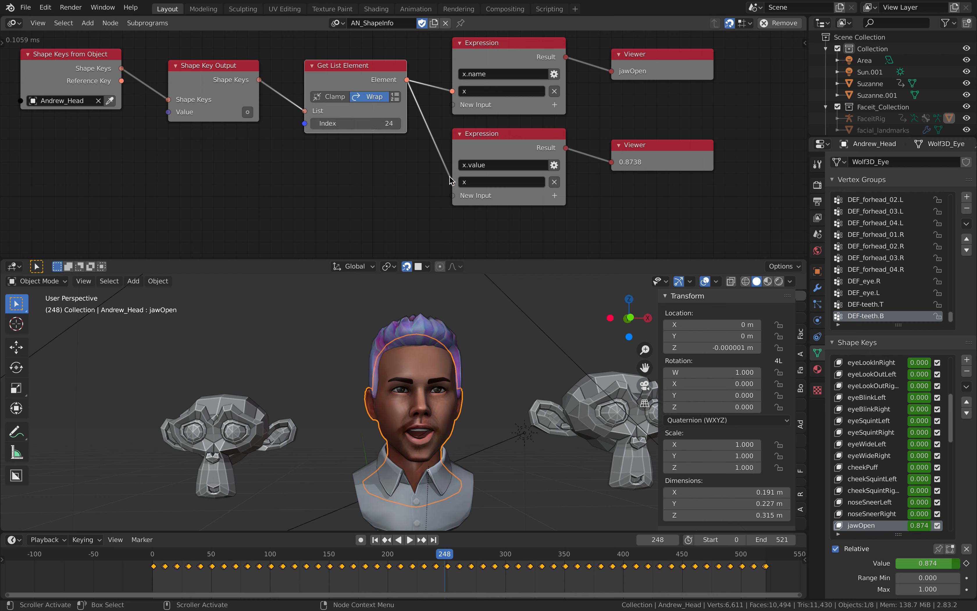
mouse_move(254, 439)
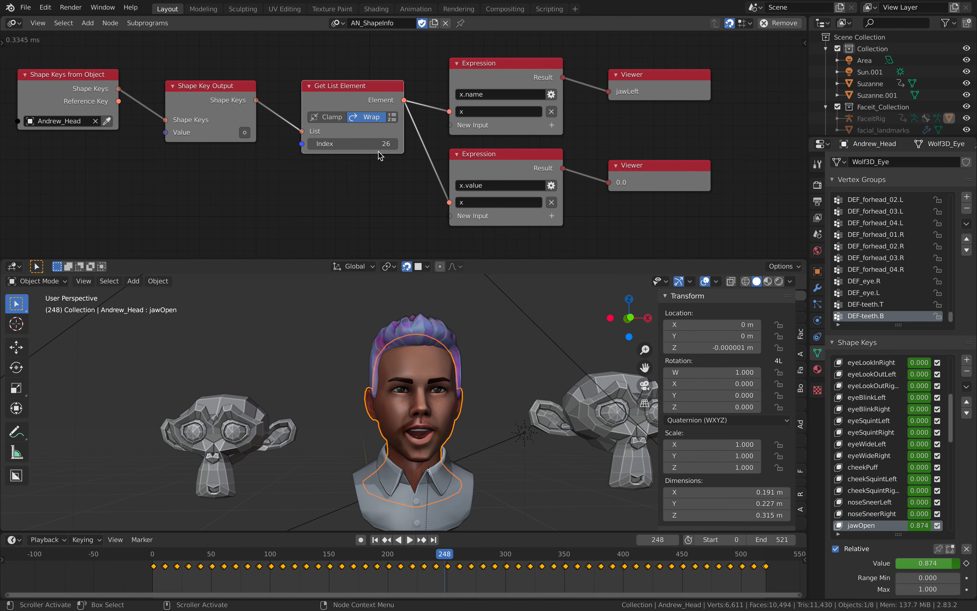
left_click_drag(387, 143, 361, 144)
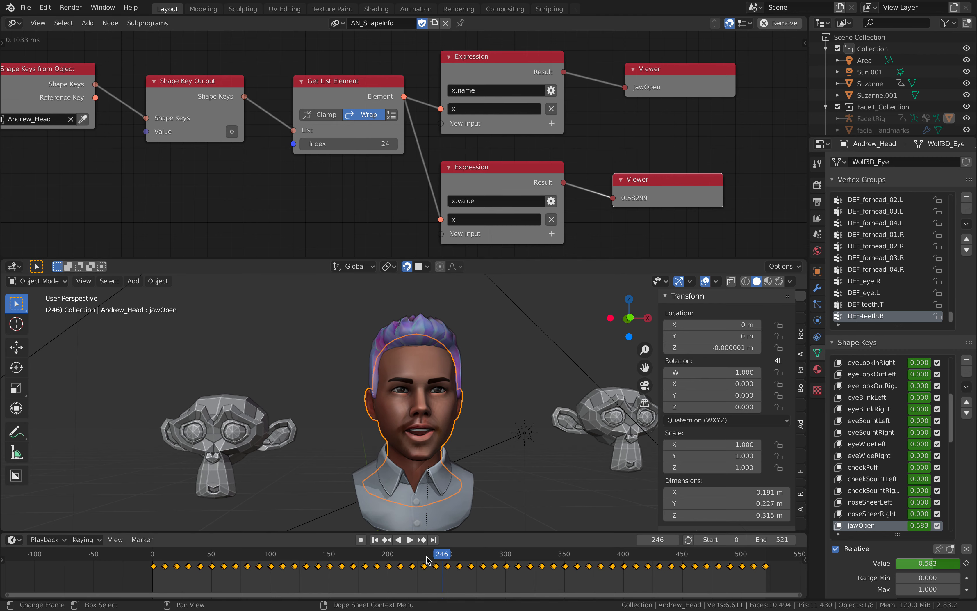
left_click(409, 540)
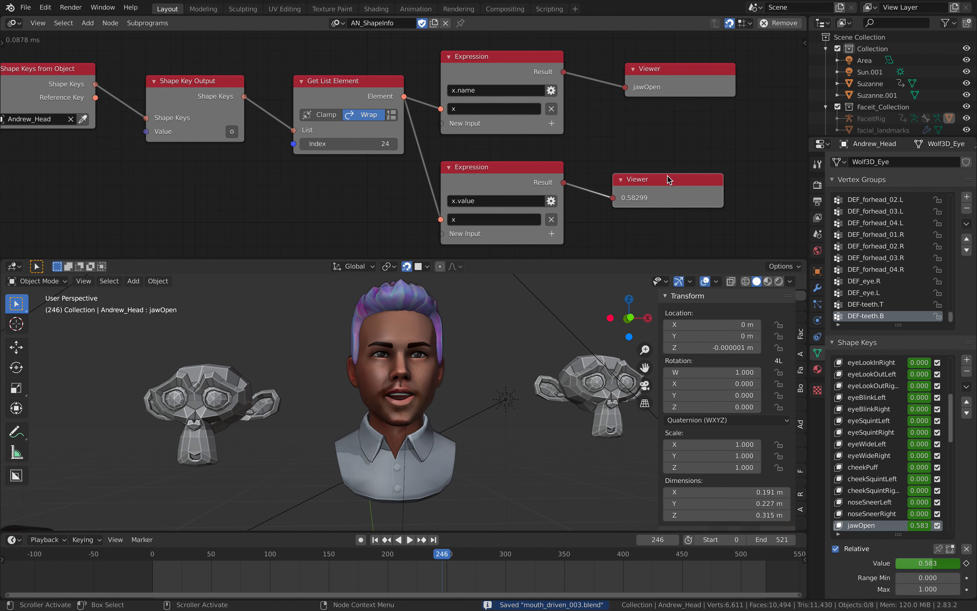
mouse_move(236, 393)
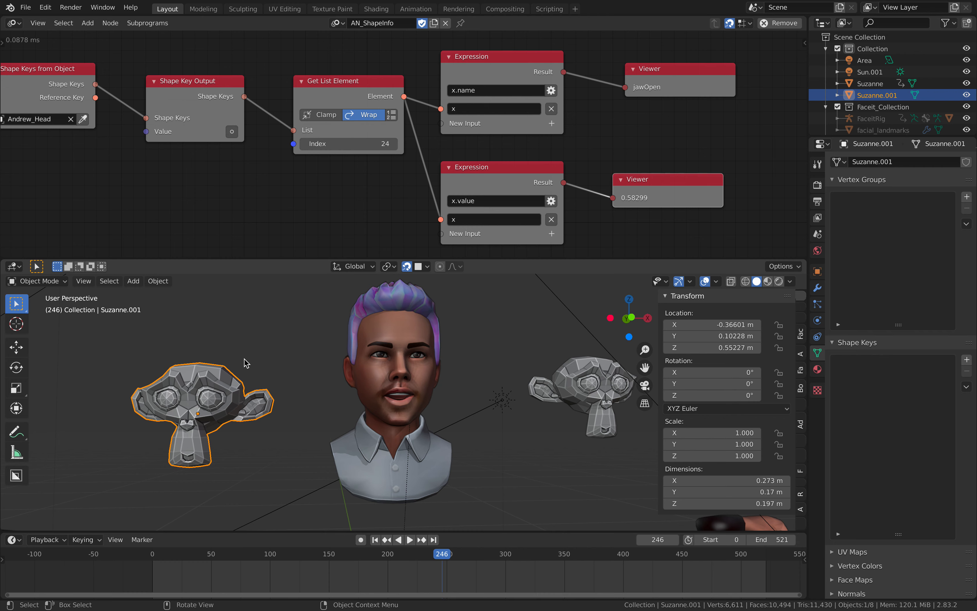
Add an Object Transforms Output node targeting Suzanne.001 and search for a Combine Vector node.
left_click(87, 23)
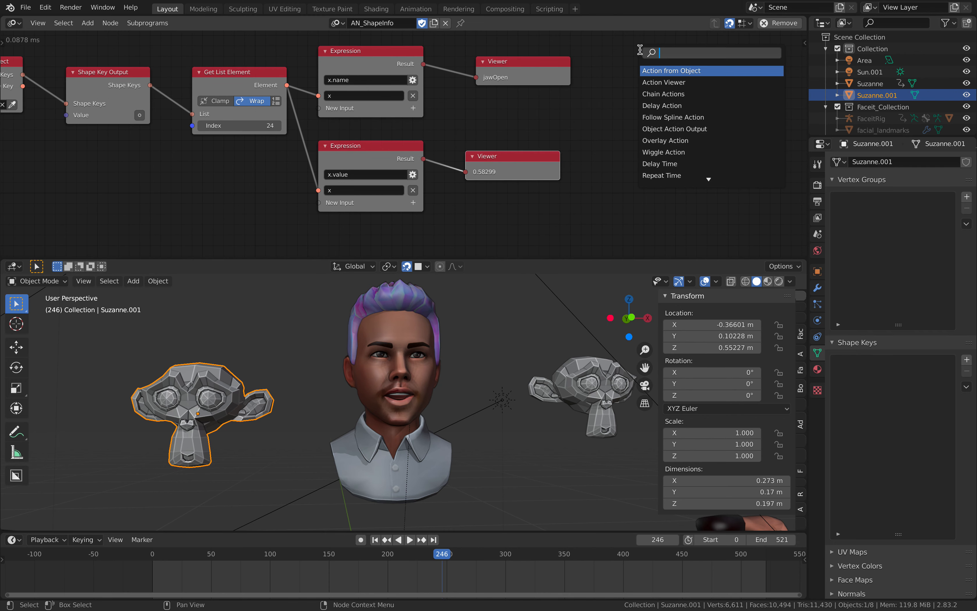
type("transof")
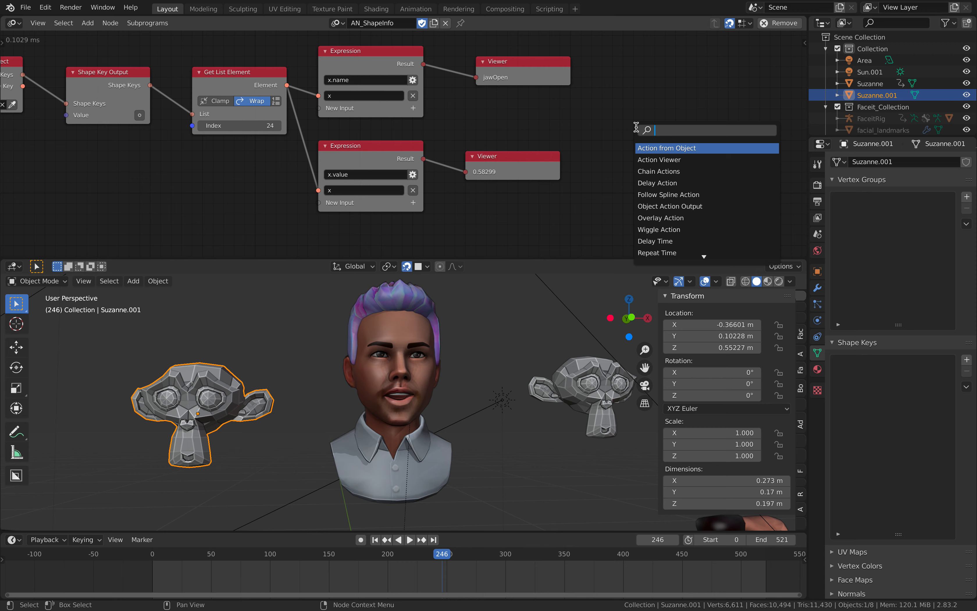
type("object t")
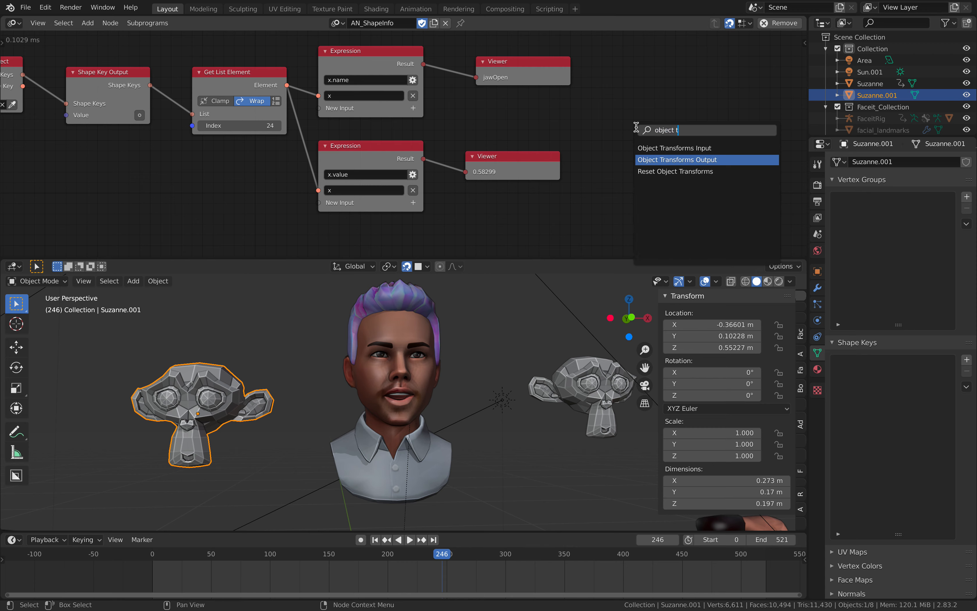
left_click(678, 159)
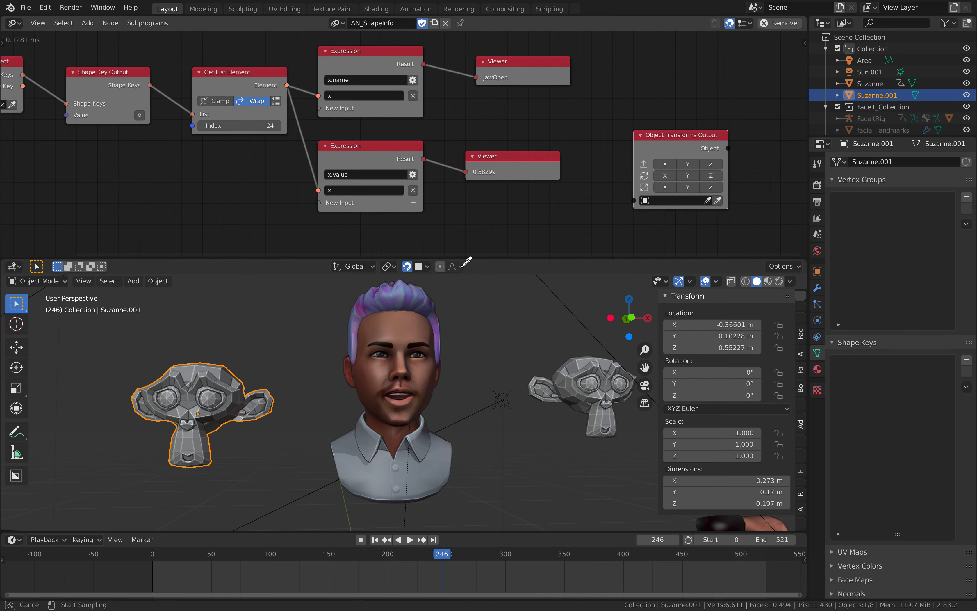
left_click(664, 201)
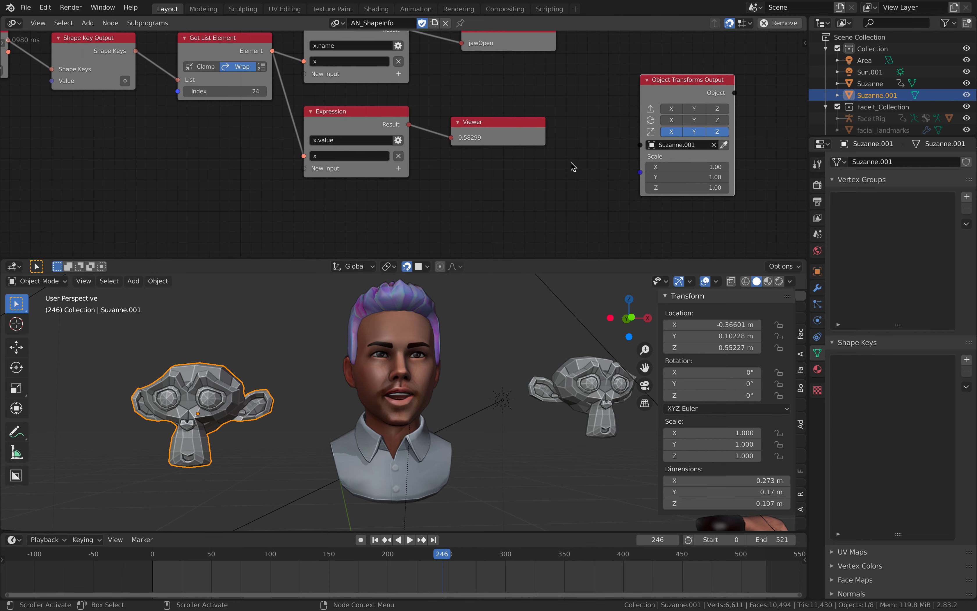
type("comvin")
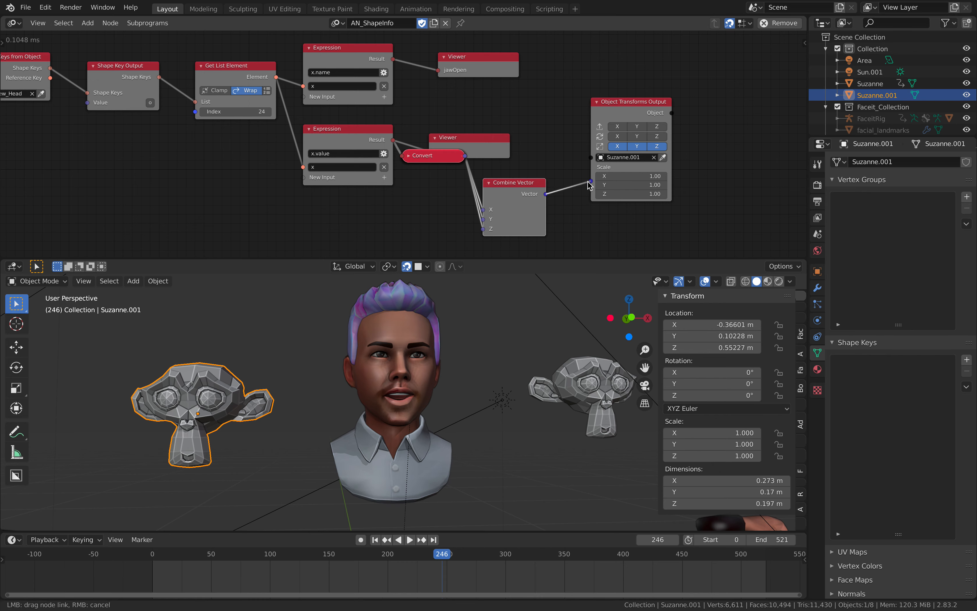
Link the Combine Vector output into Suzanne.001's Scale socket.
left_click(409, 539)
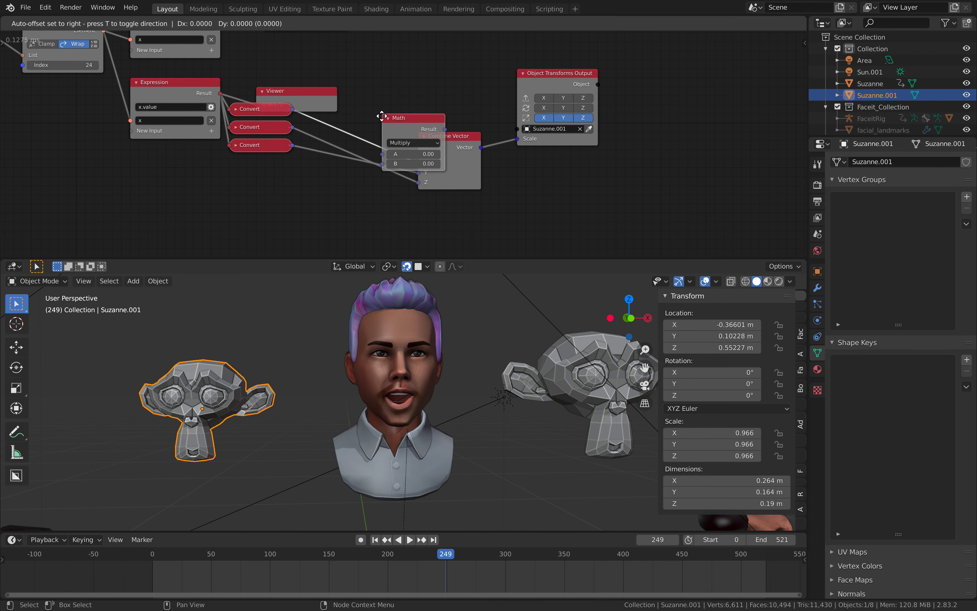
Switch the Math node to Add, duplicate it for the Y and Z axes, and test the scaling on playback.
left_click(404, 115)
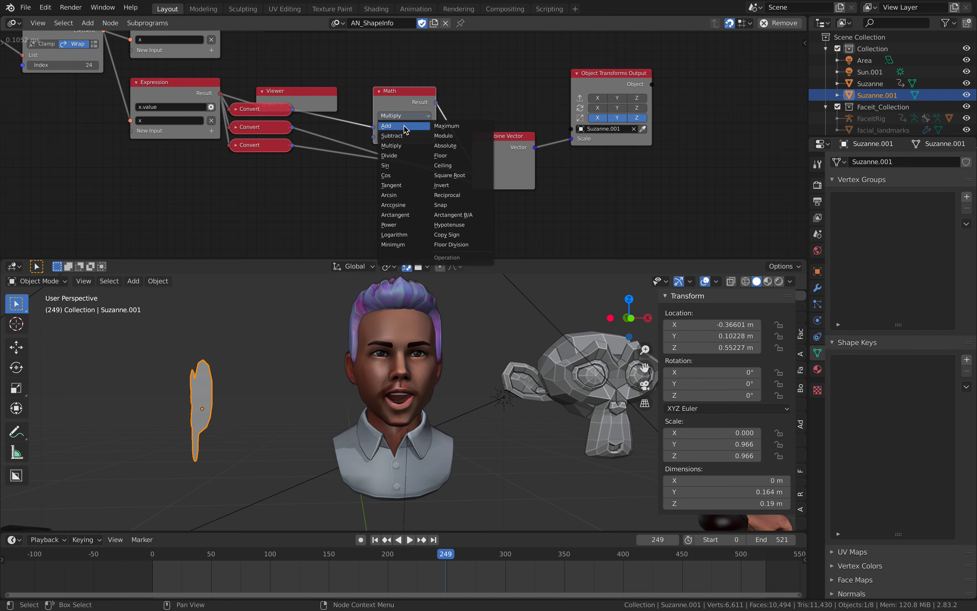
left_click(385, 125)
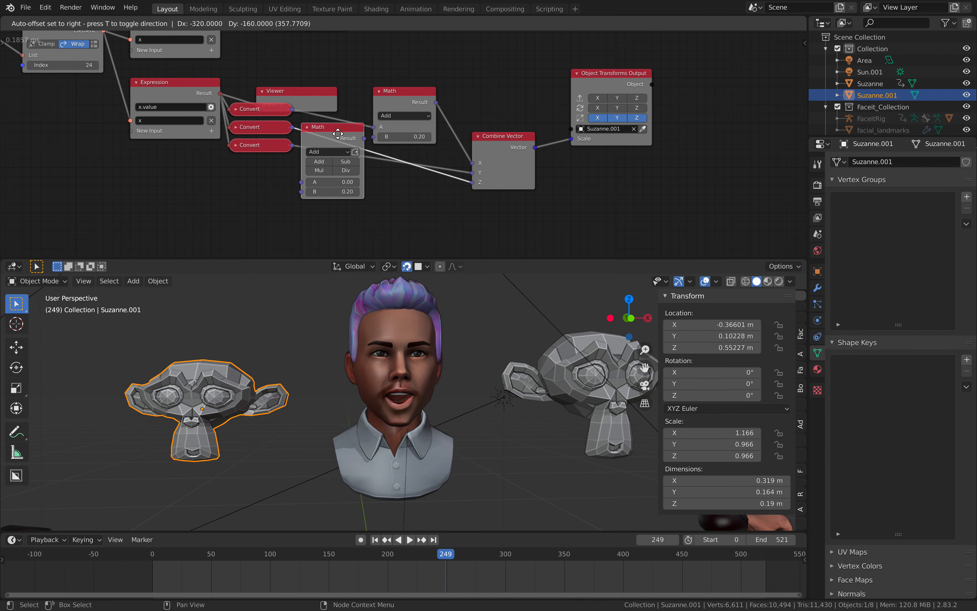
left_click_drag(331, 127, 358, 190)
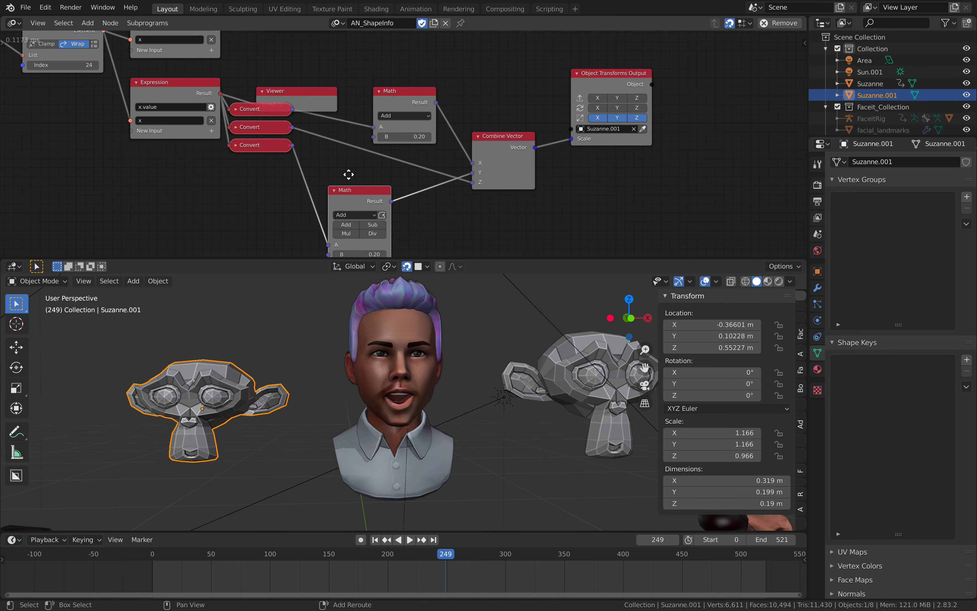
left_click(430, 553)
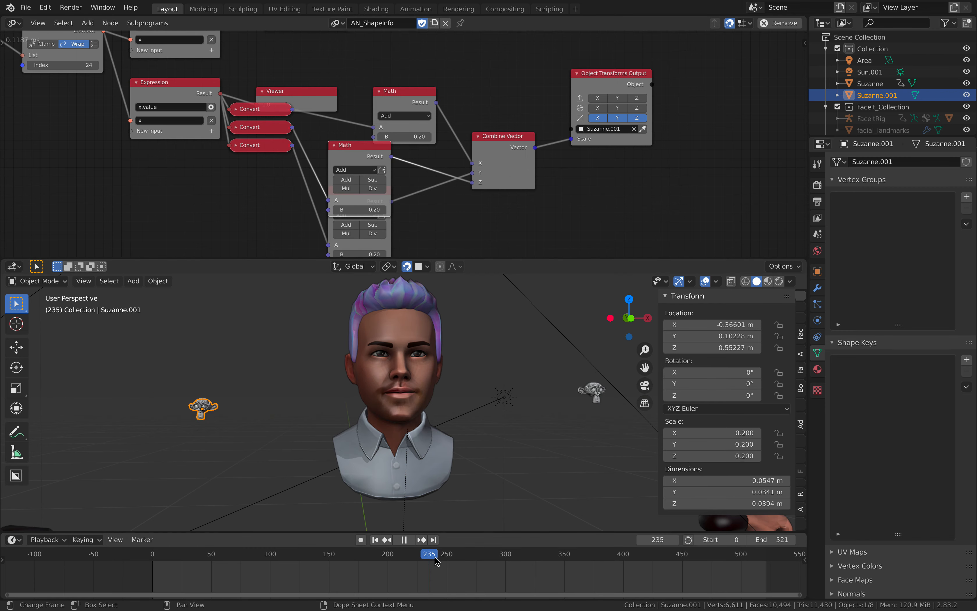
left_click(421, 539)
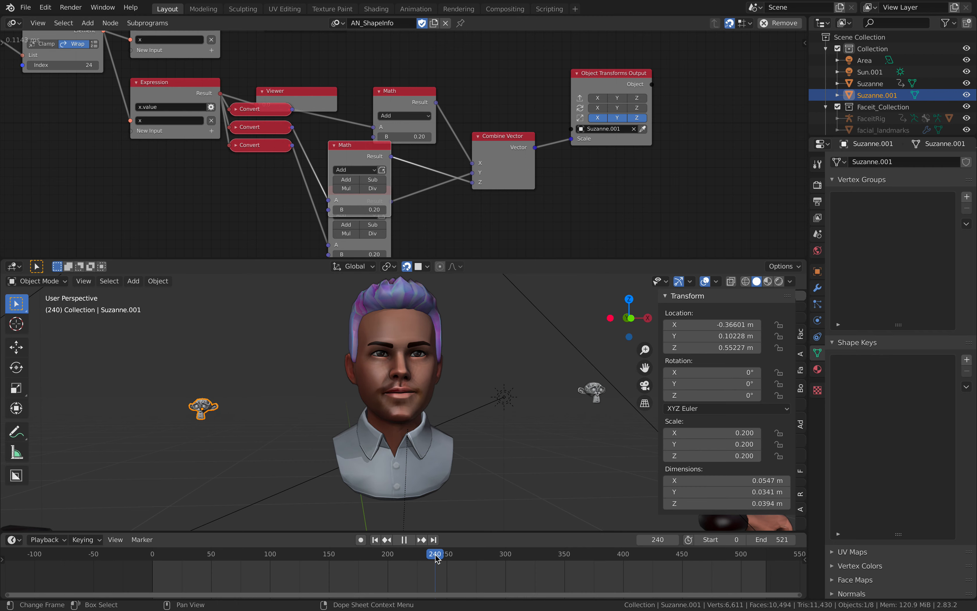
left_click(443, 553)
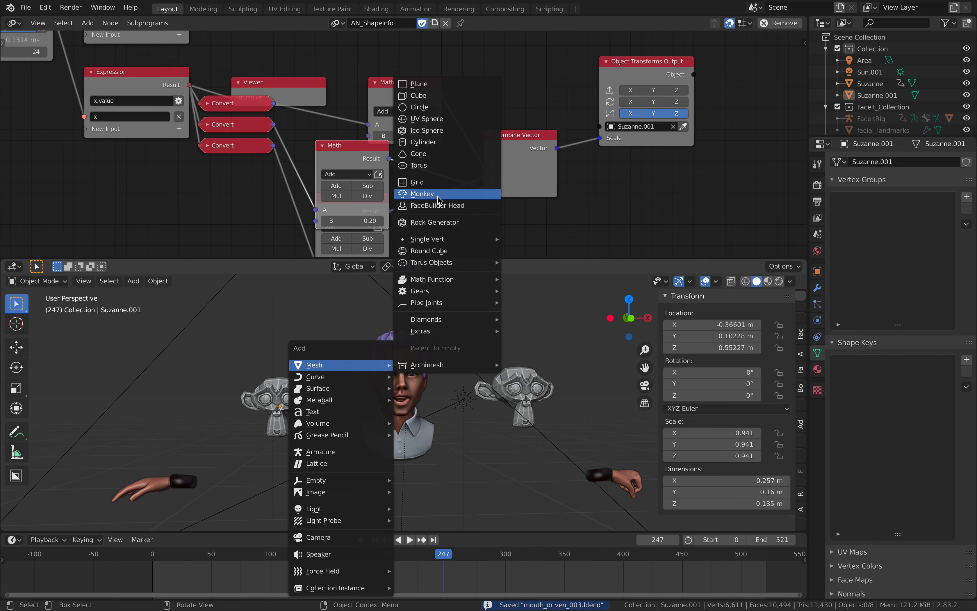
Add a third monkey head mesh to the scene.
left_click(422, 193)
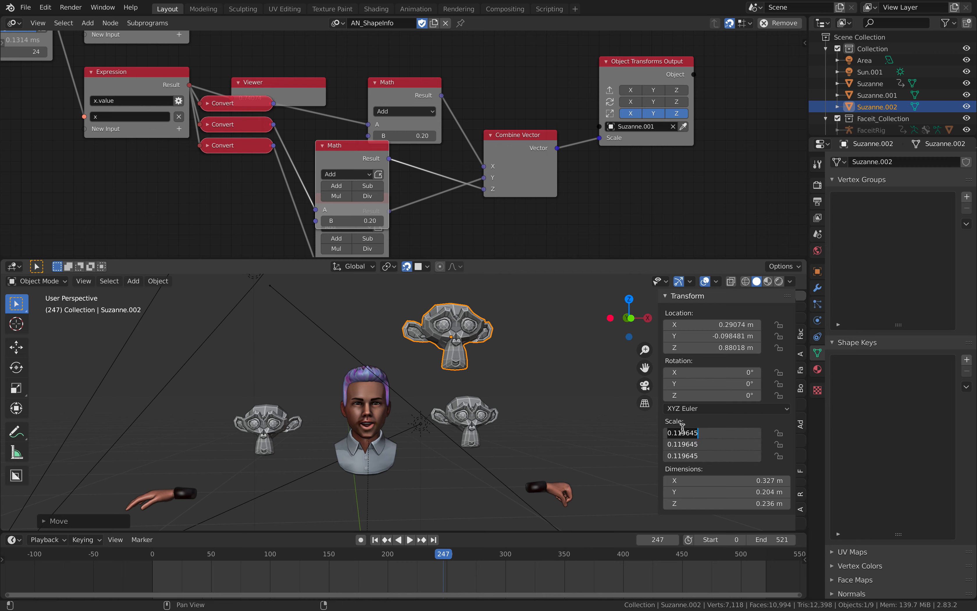
Scale Suzanne.002 to 0.100, apply that scale, and select the avatar head.
type("0.100")
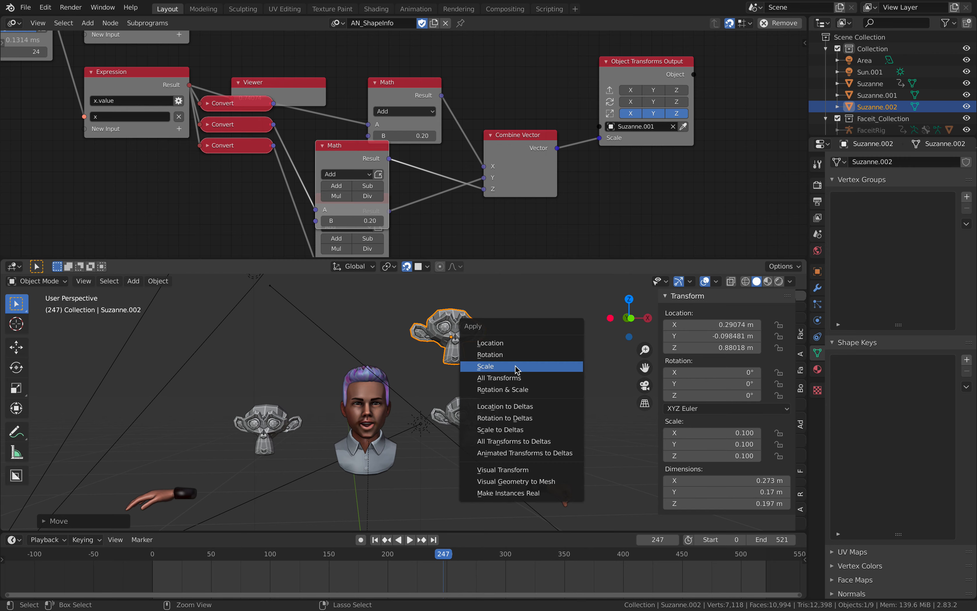
left_click(486, 366)
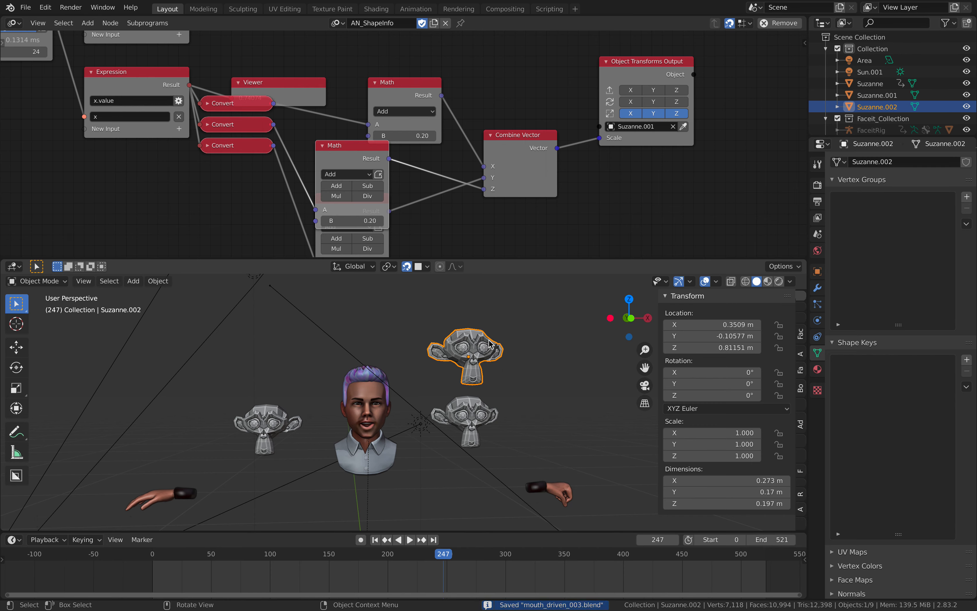
left_click(409, 539)
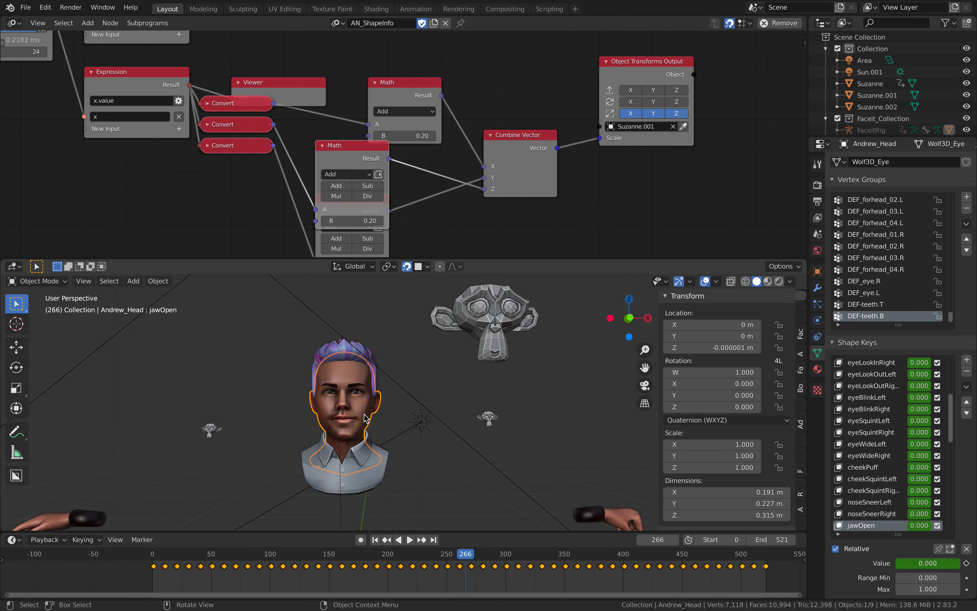
Move to frame 248 where the avatar's mouth is open, with jawOpen visible in the Shape Keys list.
left_click_drag(365, 417, 355, 399)
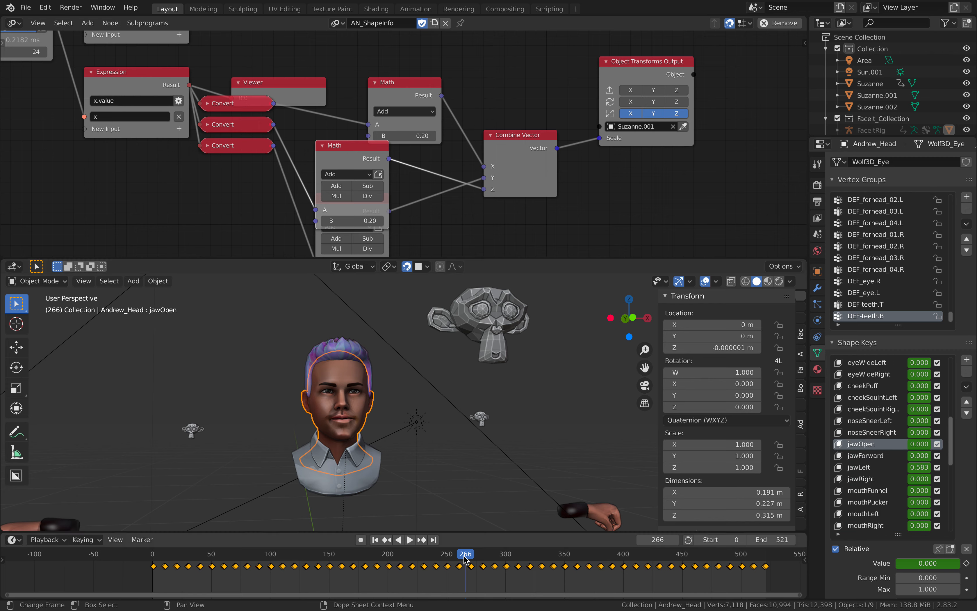
left_click(409, 540)
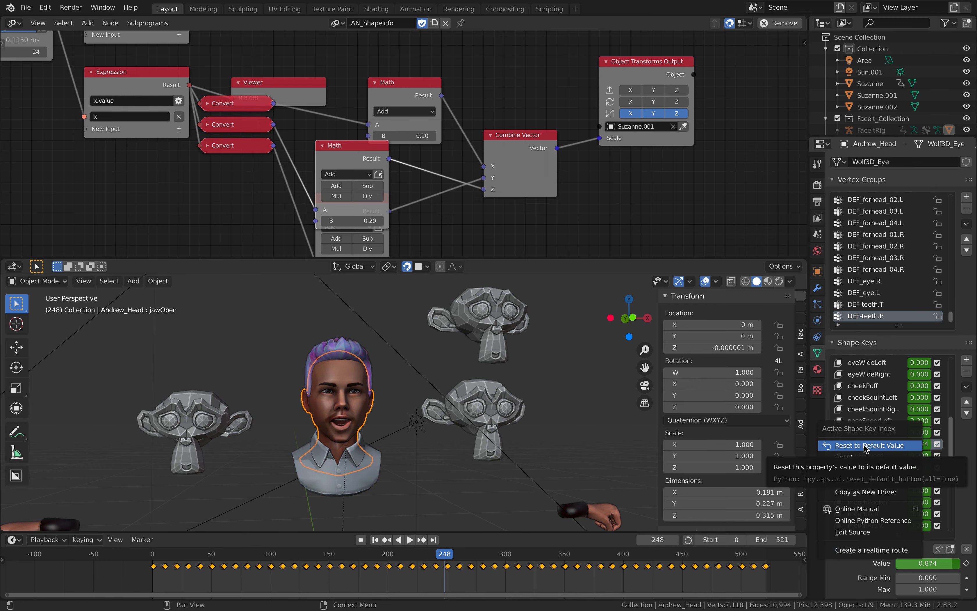
mouse_move(870, 491)
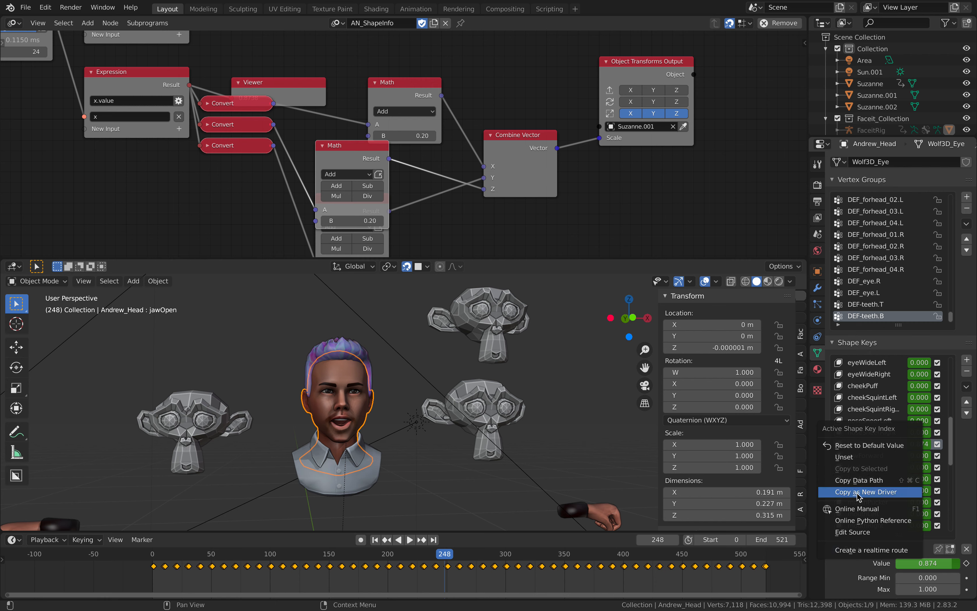
mouse_move(868, 492)
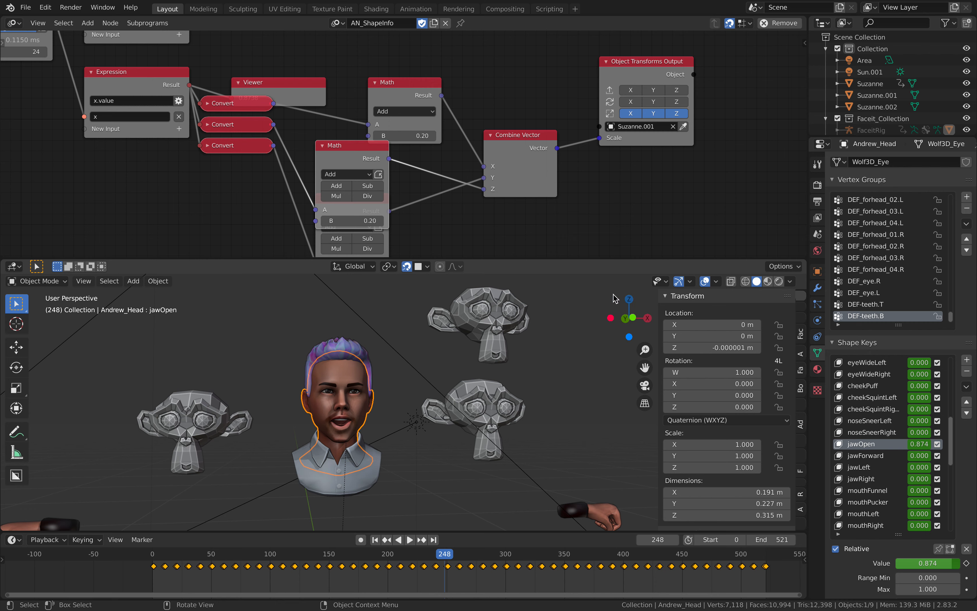
mouse_move(518, 320)
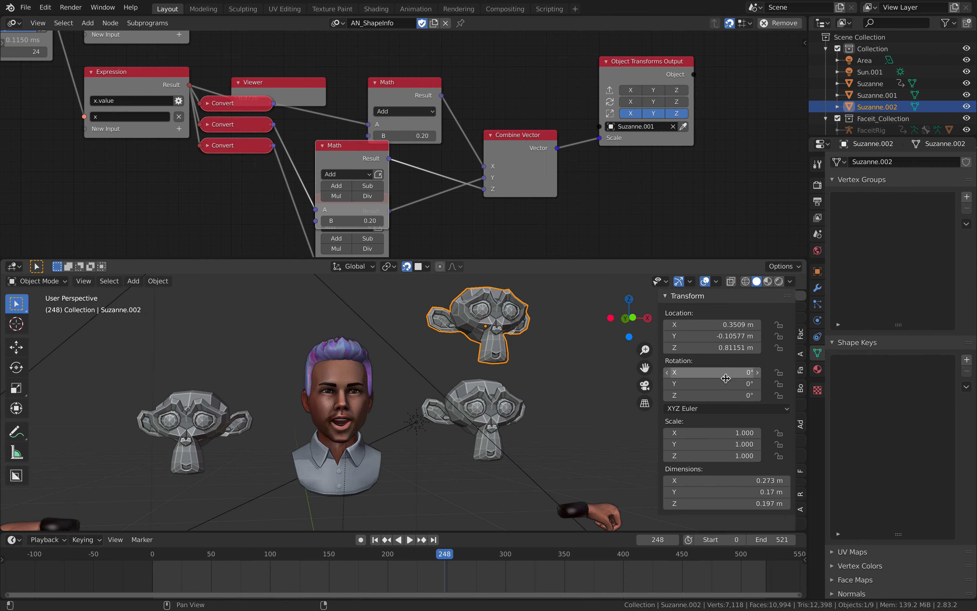
Copy jawOpen as a new driver and paste it onto Suzanne.002's Scale, checking it reaches about 0.97 with the mouth open.
right_click(725, 378)
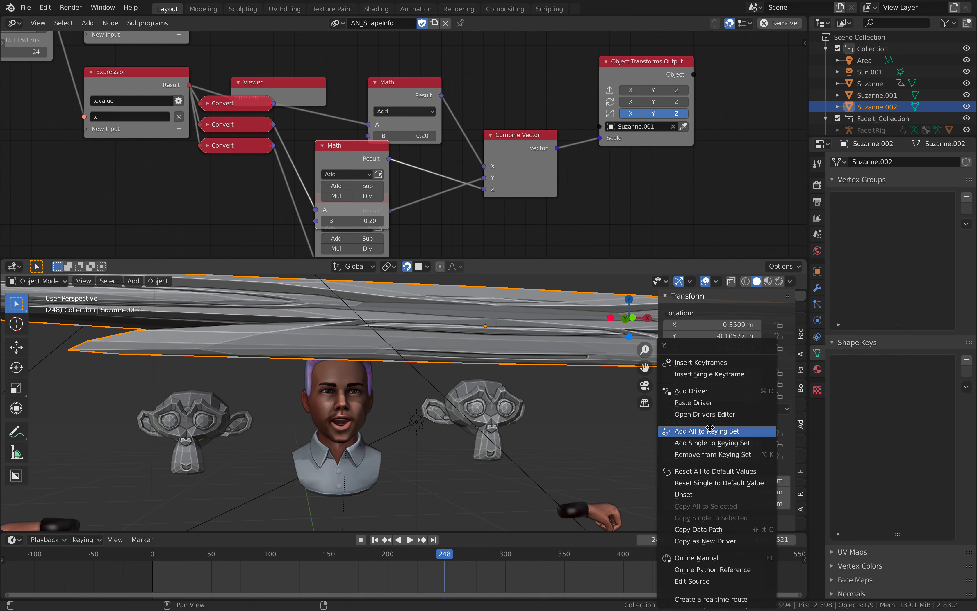
mouse_move(710, 453)
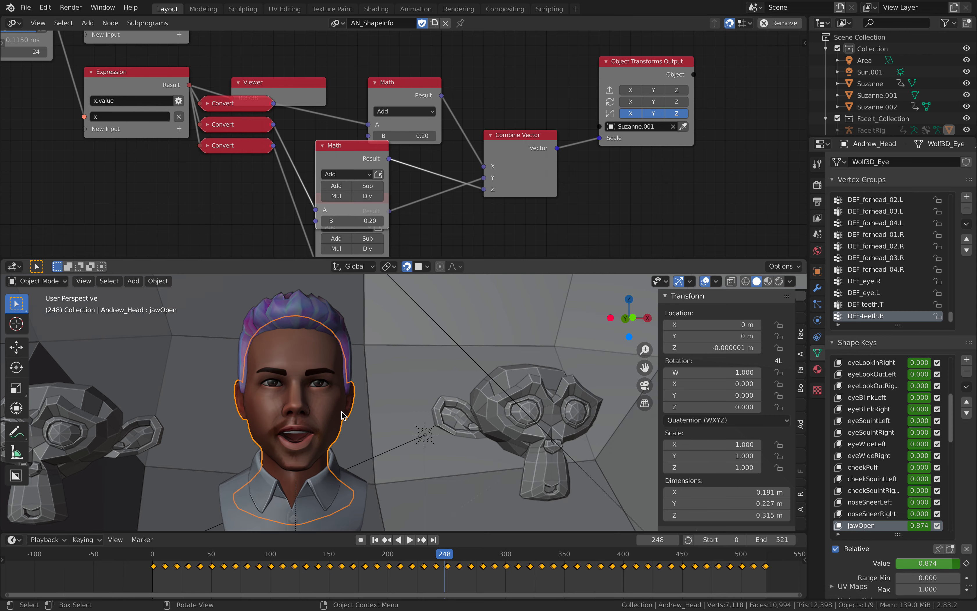
scroll("down", 3)
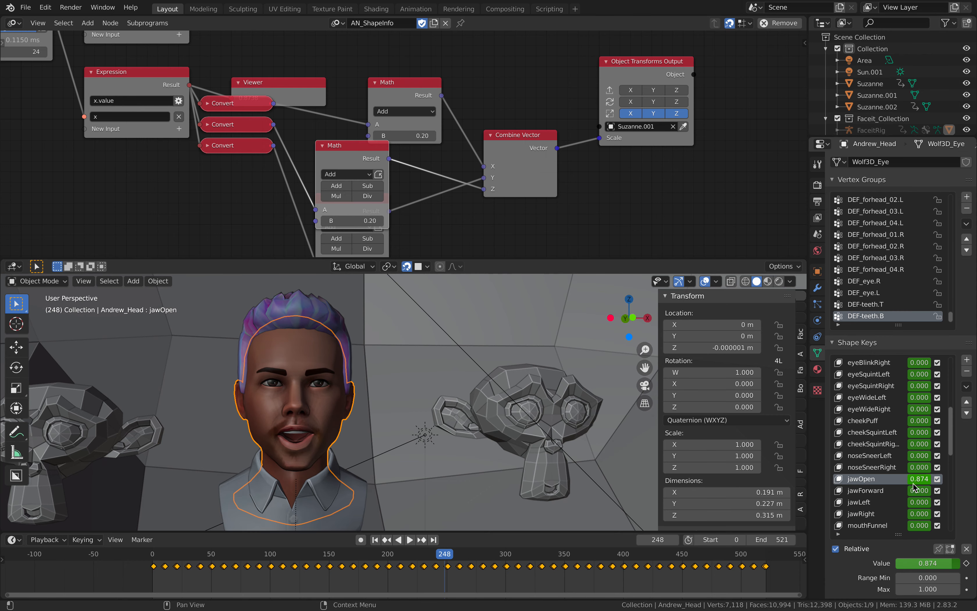
right_click(918, 479)
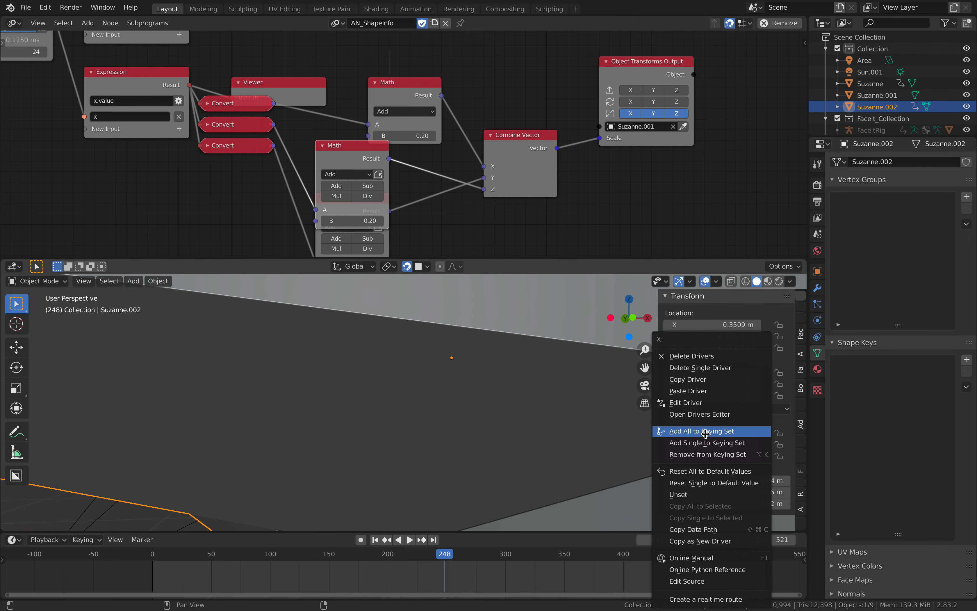
left_click(694, 431)
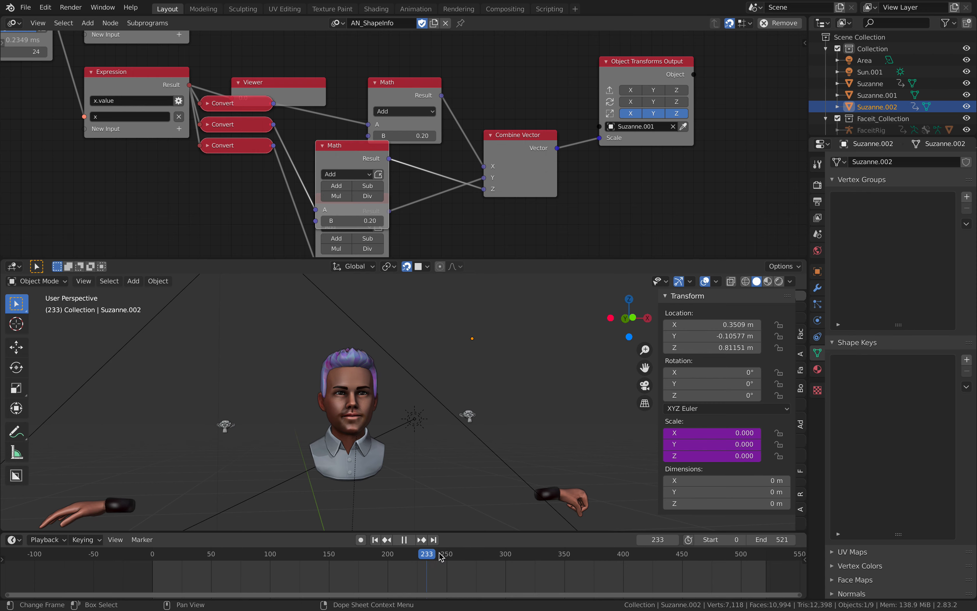
left_click(442, 554)
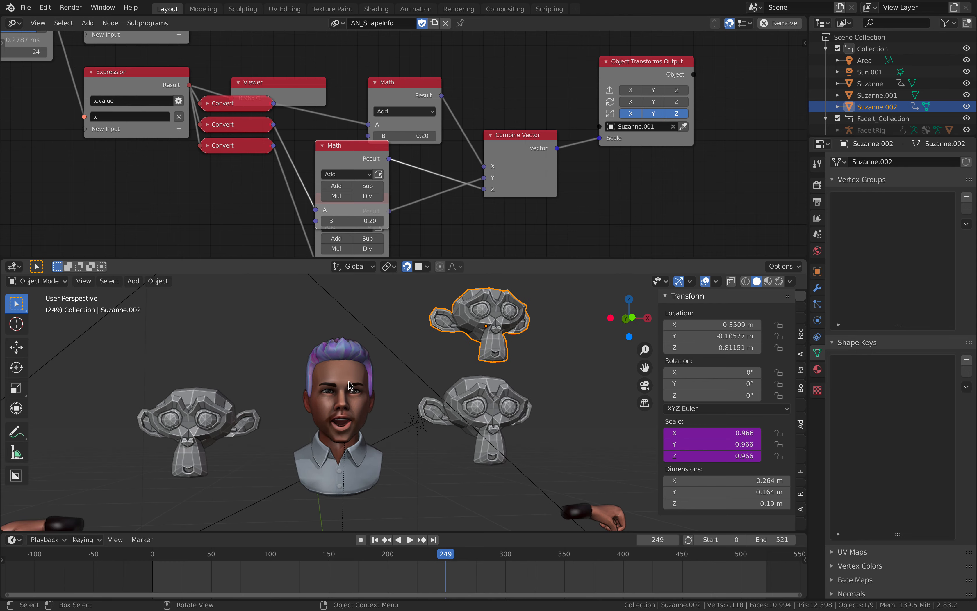
mouse_move(326, 94)
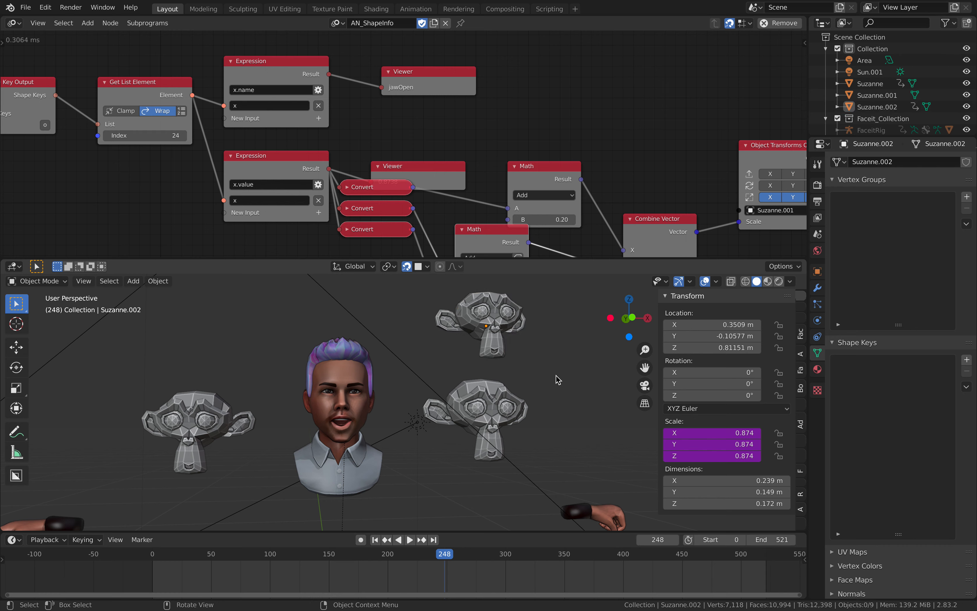
Save, then make the X scale driver a Scripted Expression adding 0.2, giving X 1.074 against 0.874 Y and Z.
key("ctrl+s")
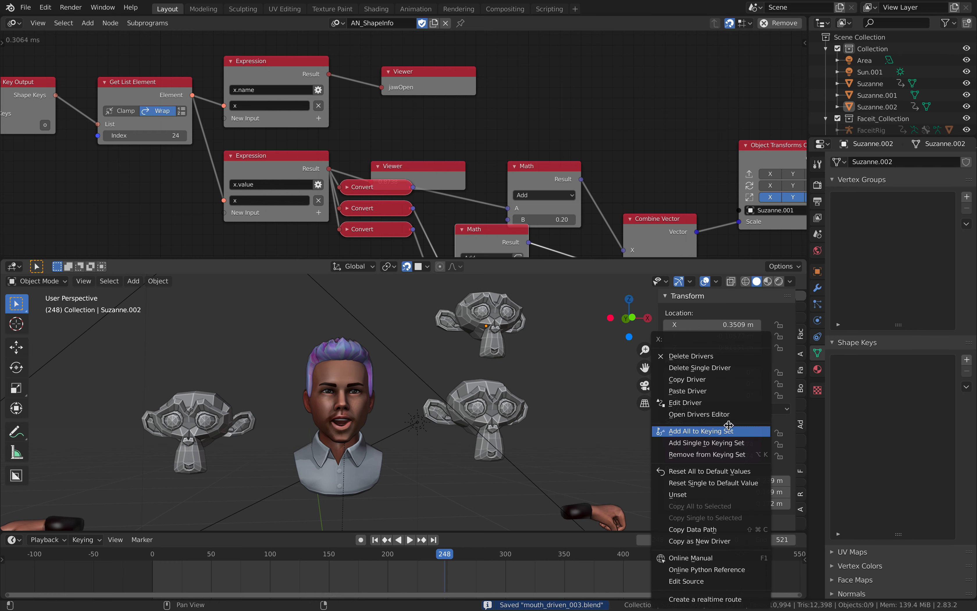
left_click(686, 402)
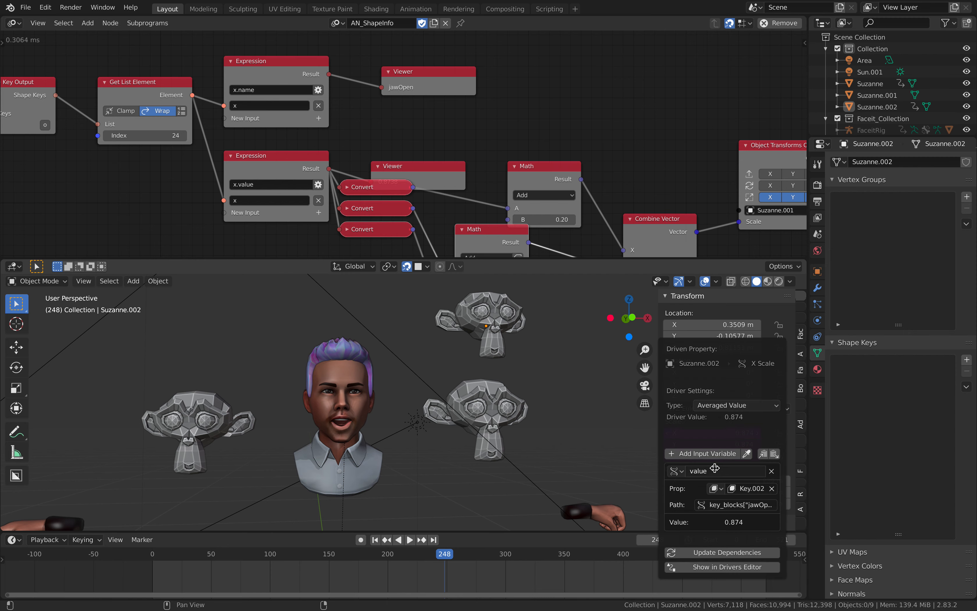
mouse_move(731, 468)
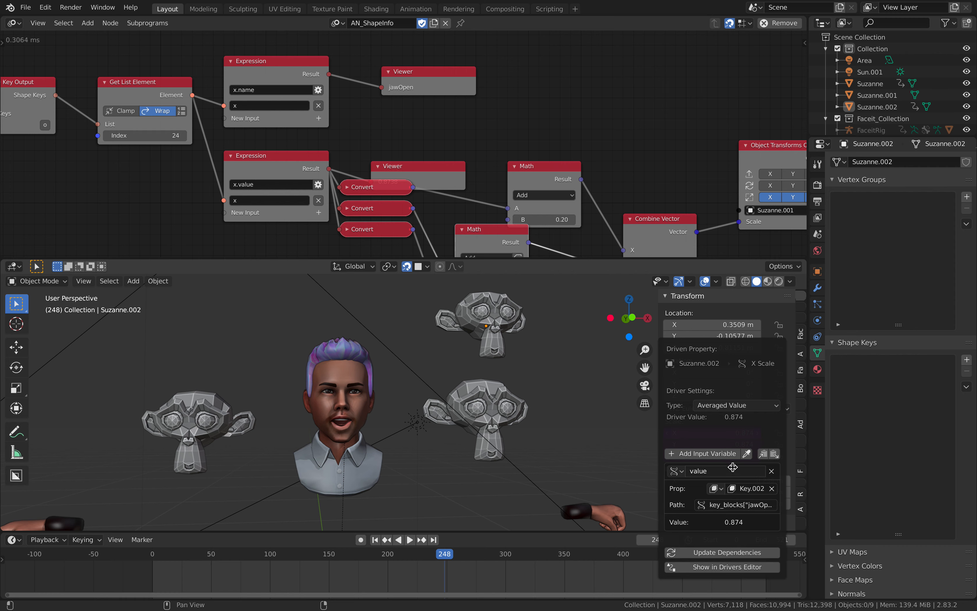
left_click(735, 405)
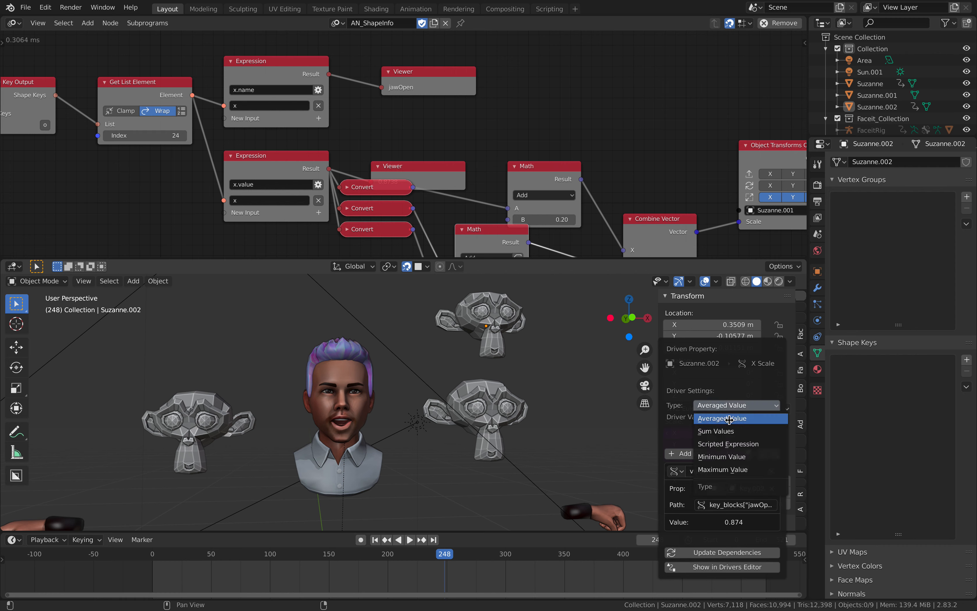
left_click(726, 444)
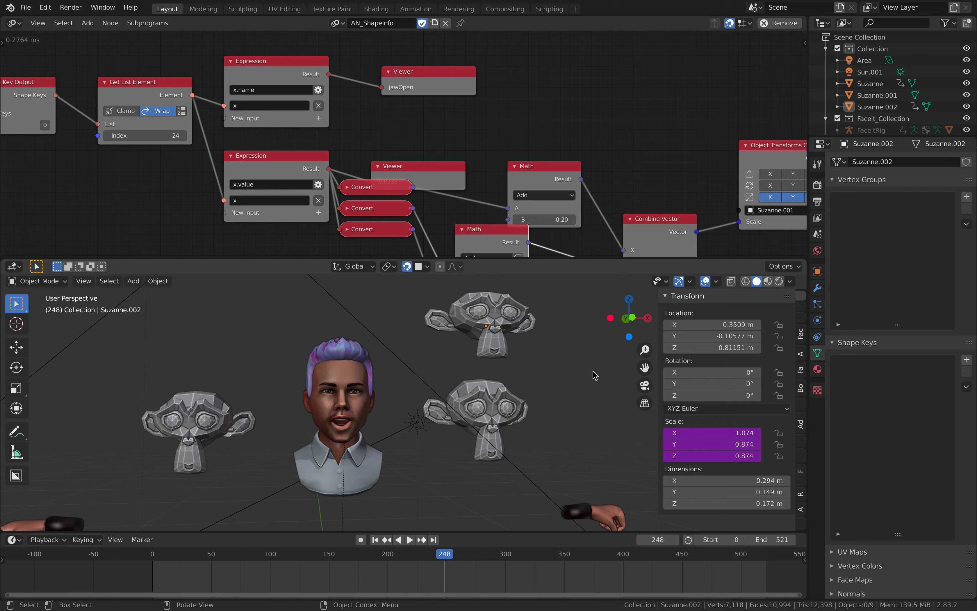
Make the Y scale driver a Scripted Expression without Use Self and edit it to add a .1 offset to jawOpen.
right_click(710, 336)
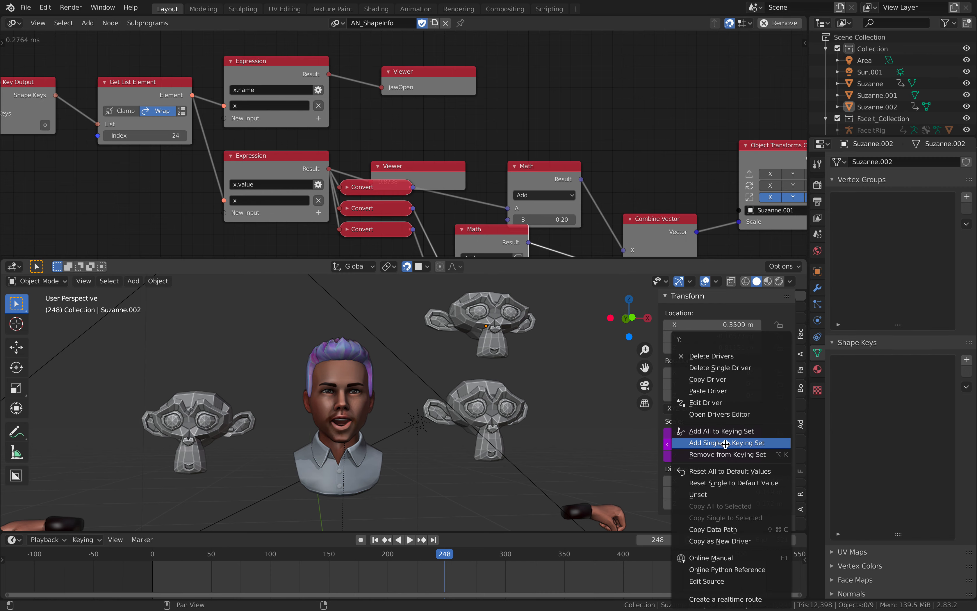
mouse_move(706, 402)
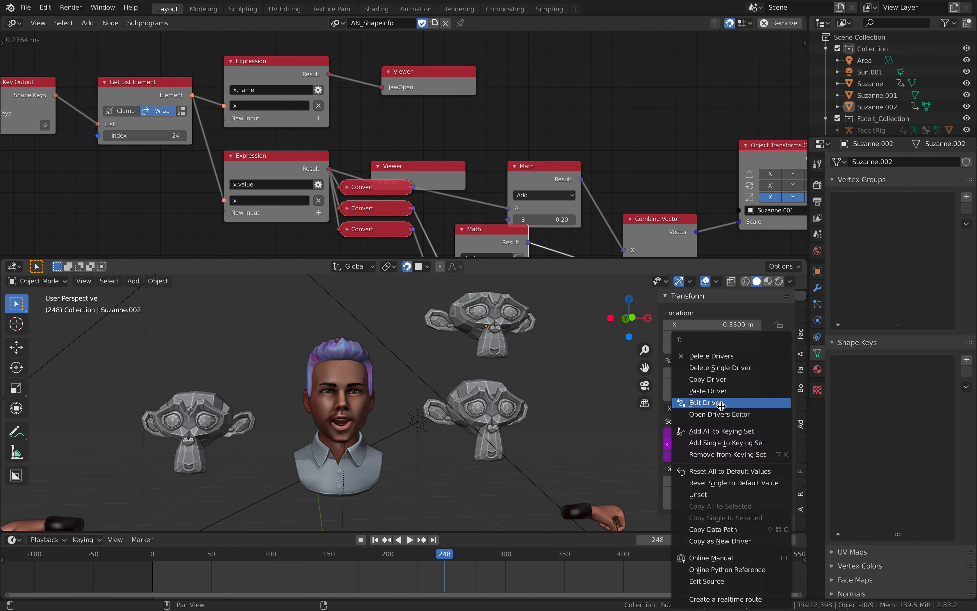
left_click(707, 402)
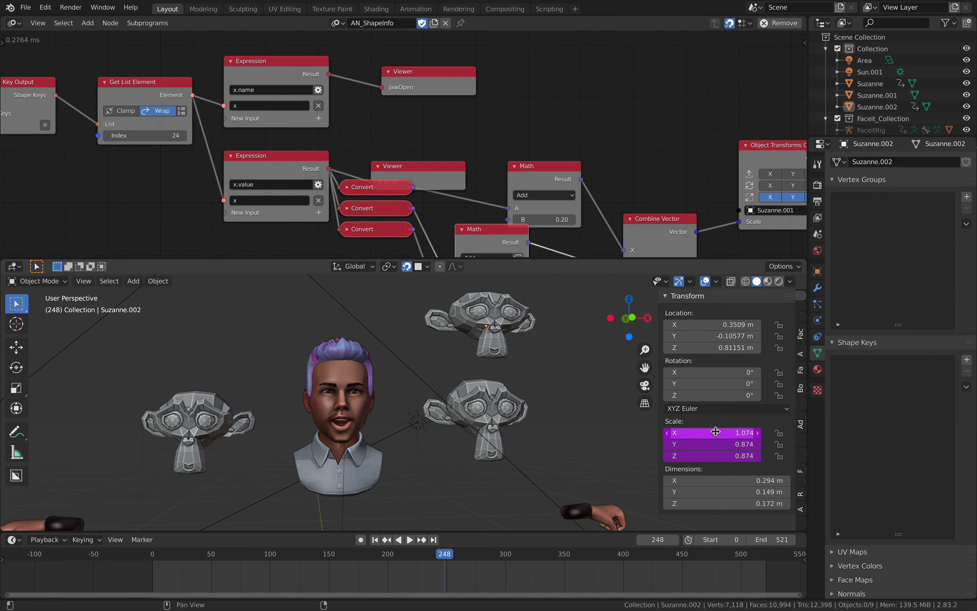
right_click(710, 433)
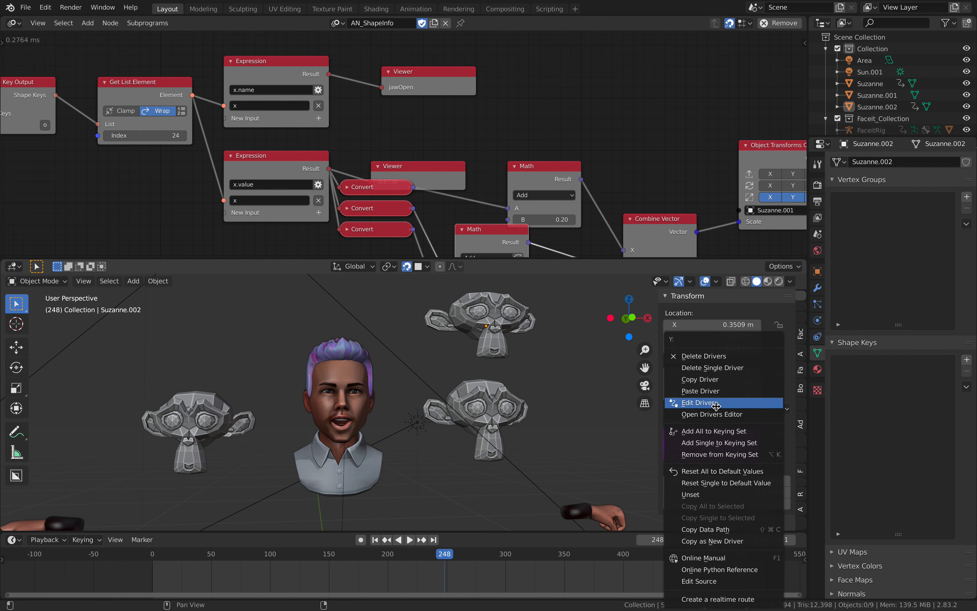
left_click(701, 402)
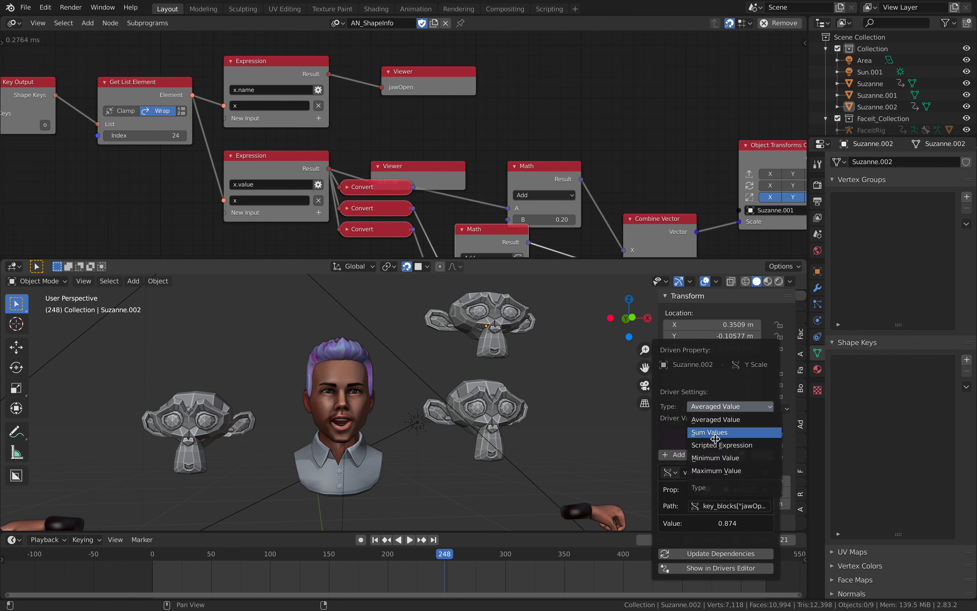
left_click(722, 445)
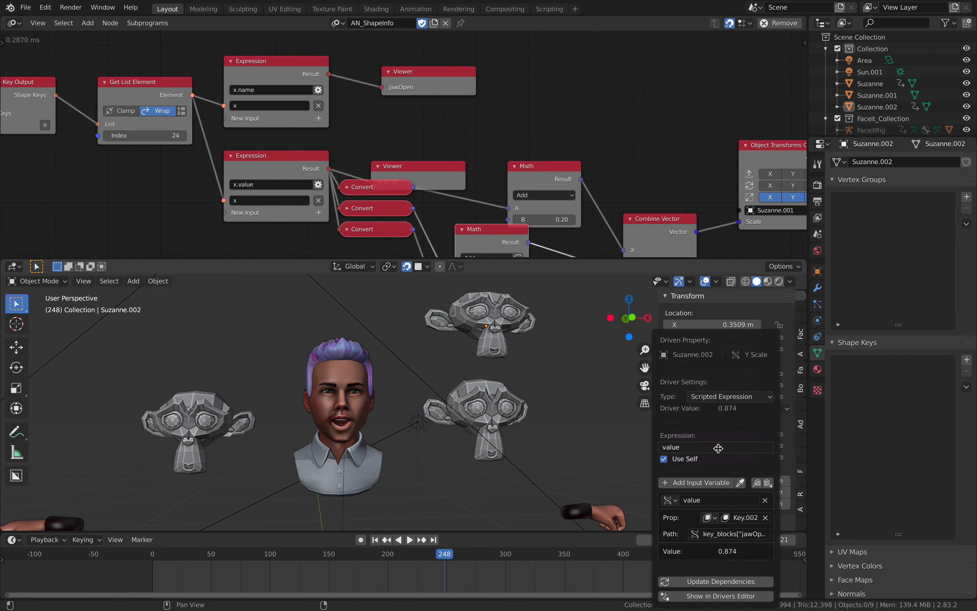
left_click(664, 459)
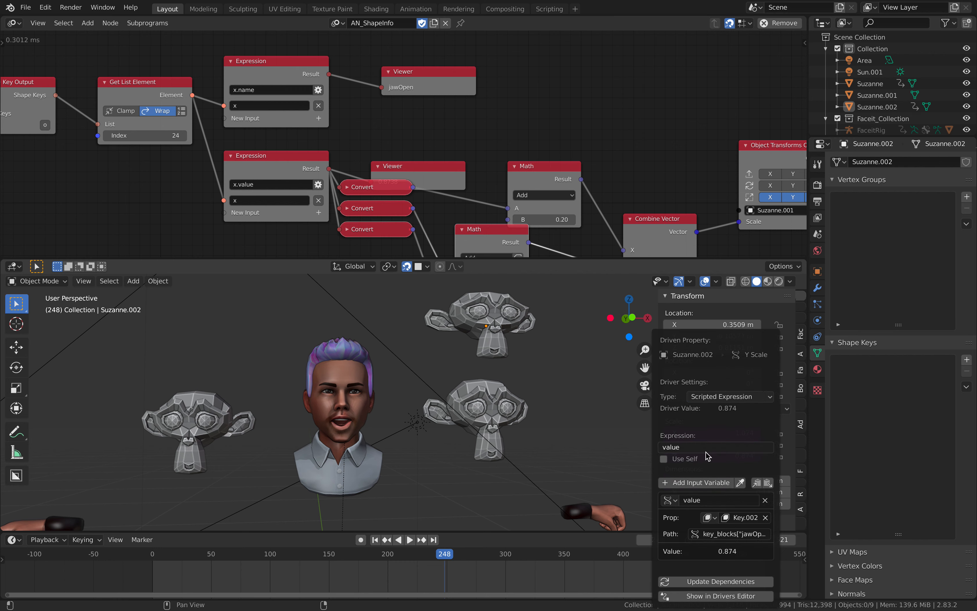
left_click(715, 447)
type(" + 0")
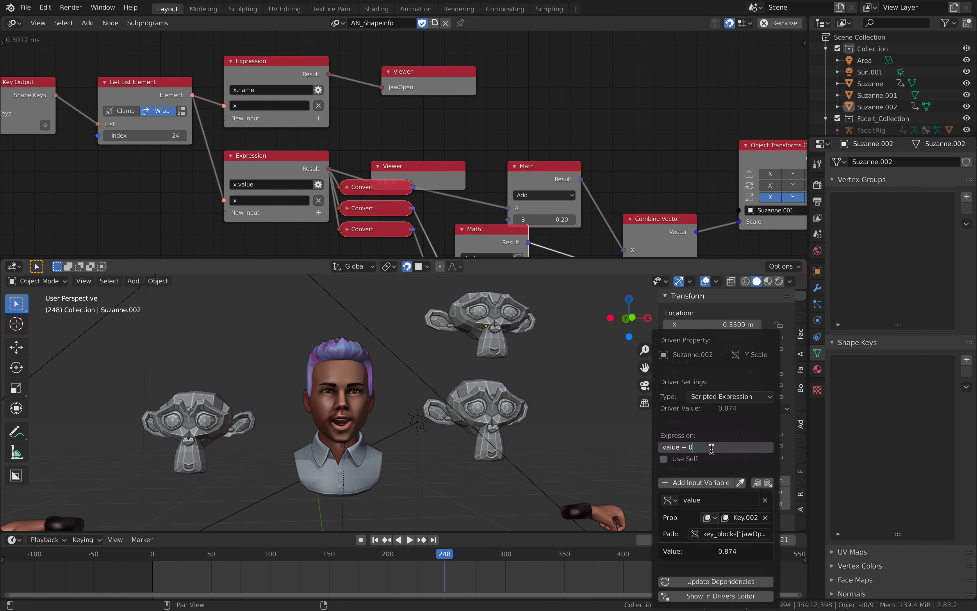
type(".1")
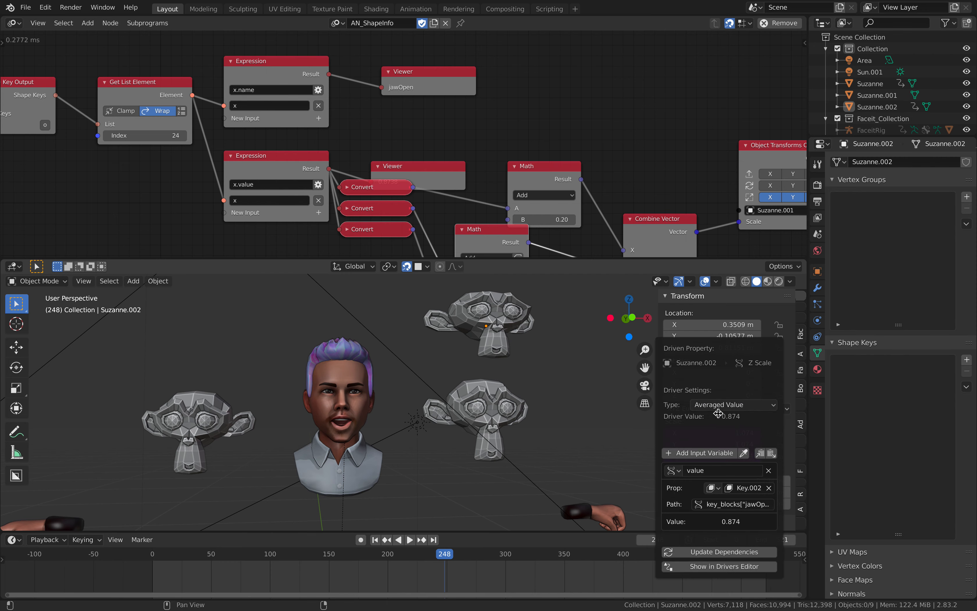
Make Suzanne.002's Z scale driver a Scripted Expression and append '+' to its expression.
left_click(734, 404)
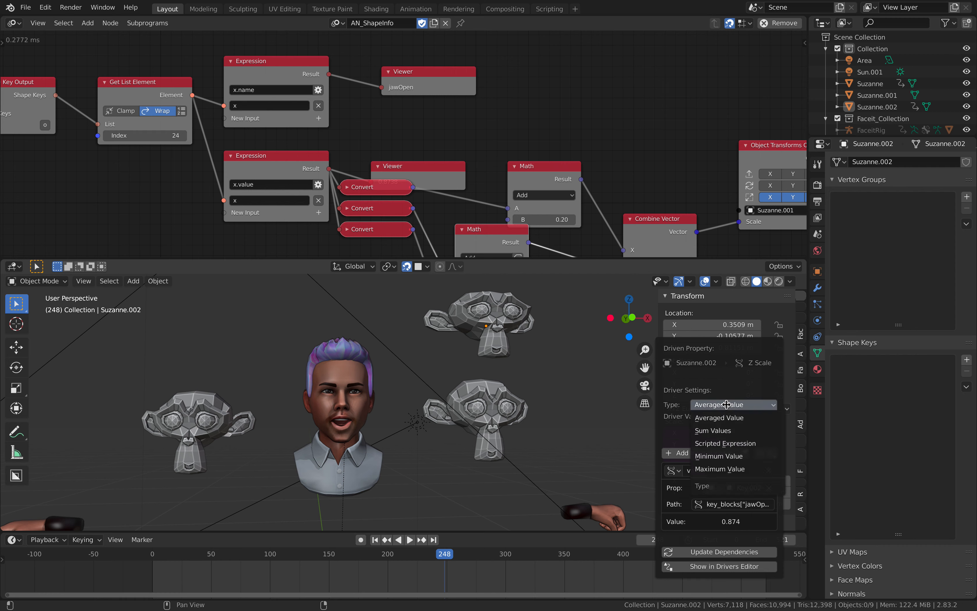
left_click(725, 443)
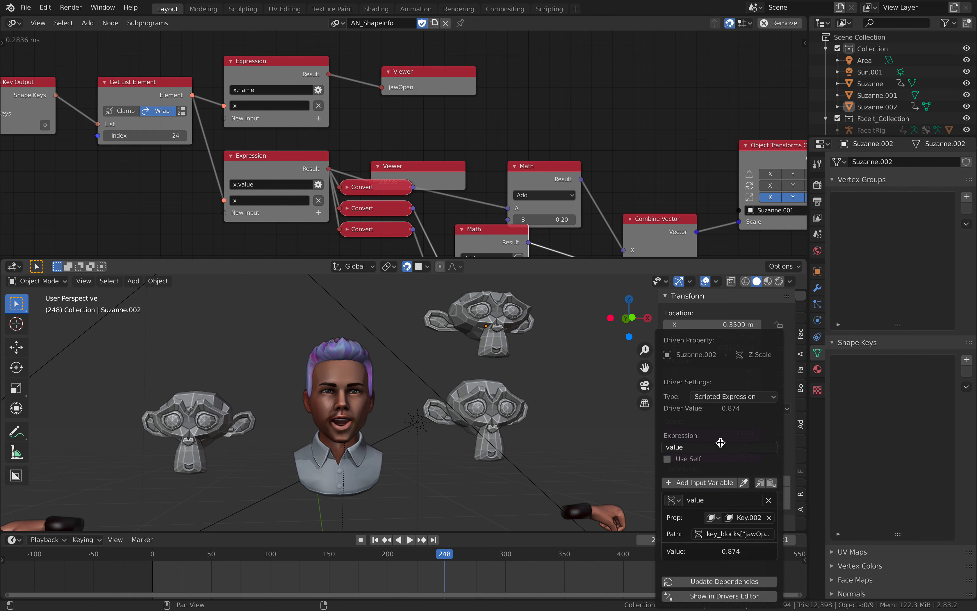
type("+")
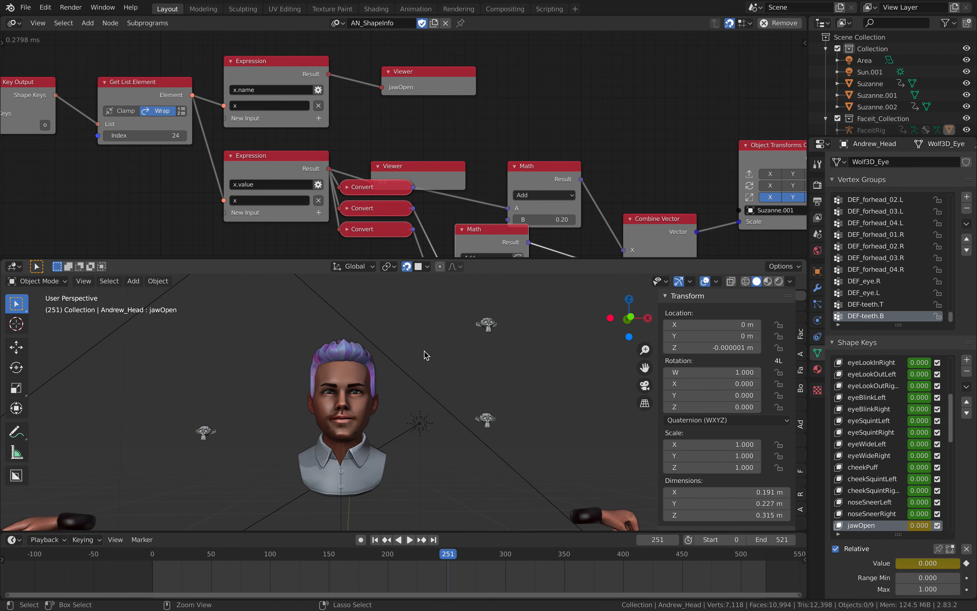
Save mouth_driven_003.blend with live face data streaming in, then select the Suzanne head.
key("ctrl+s")
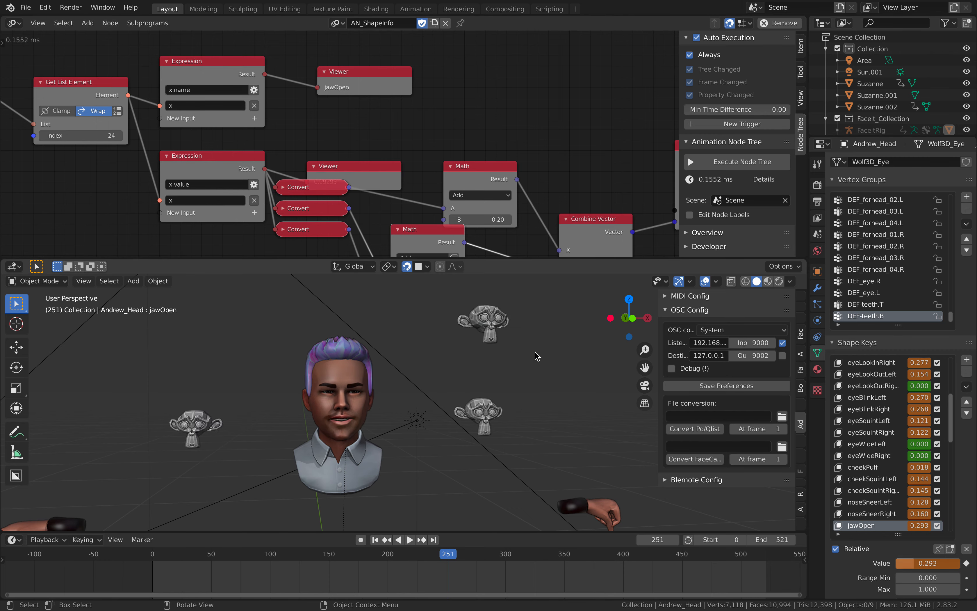
key("ctrl+s")
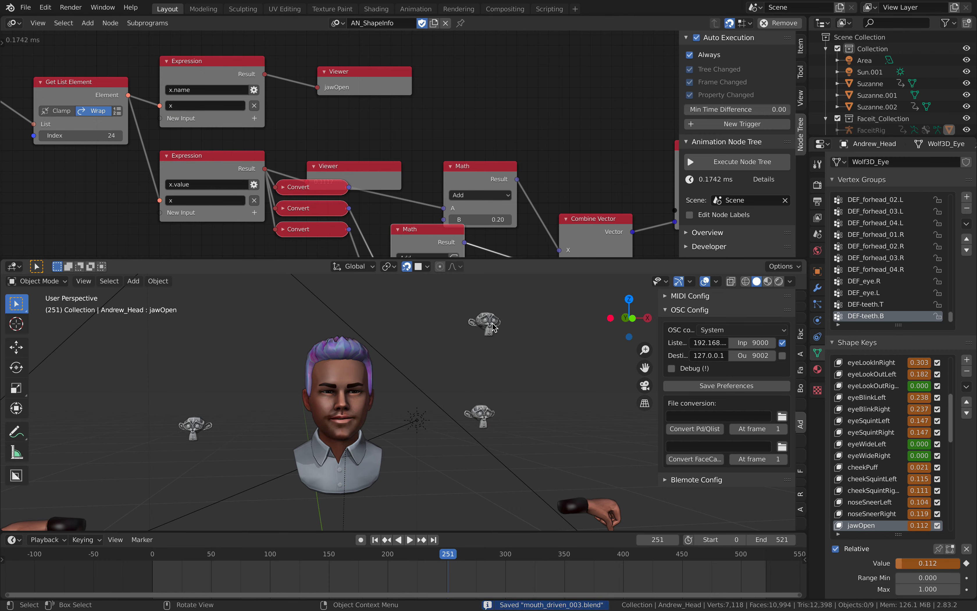
left_click(480, 416)
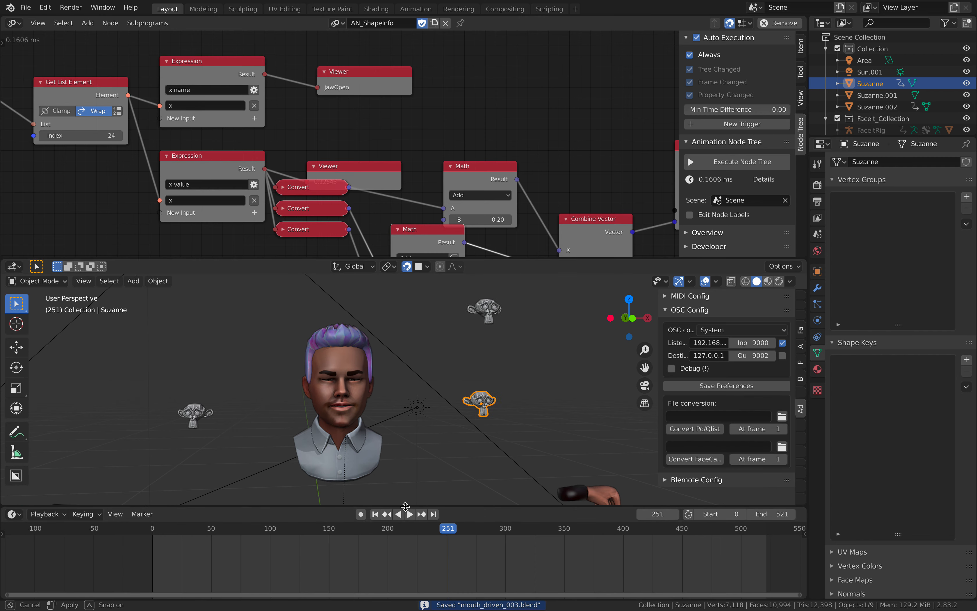
Play from frame 0, stop at frame 78, and bring up the Keying settings in the timeline.
left_click(375, 514)
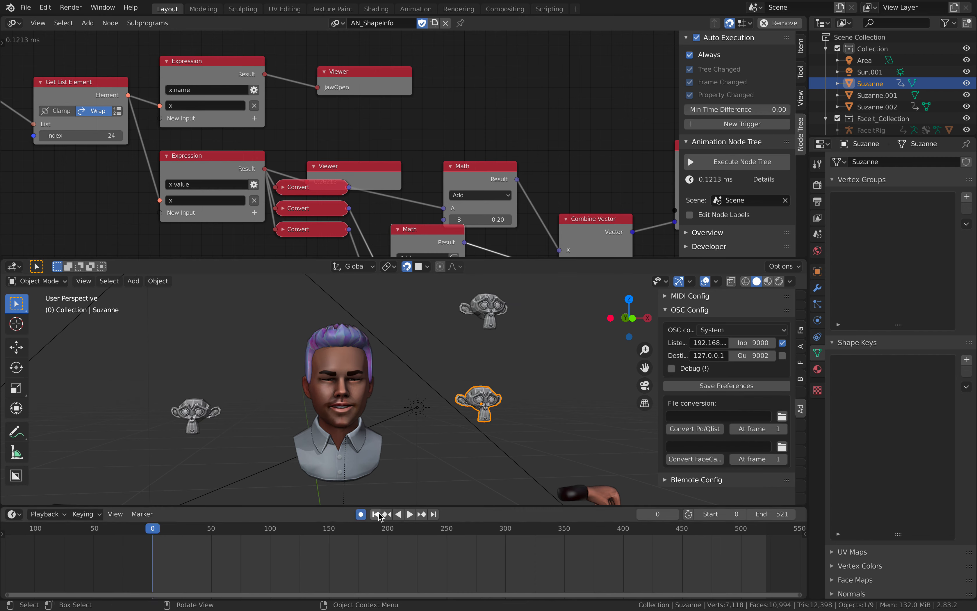
left_click(411, 514)
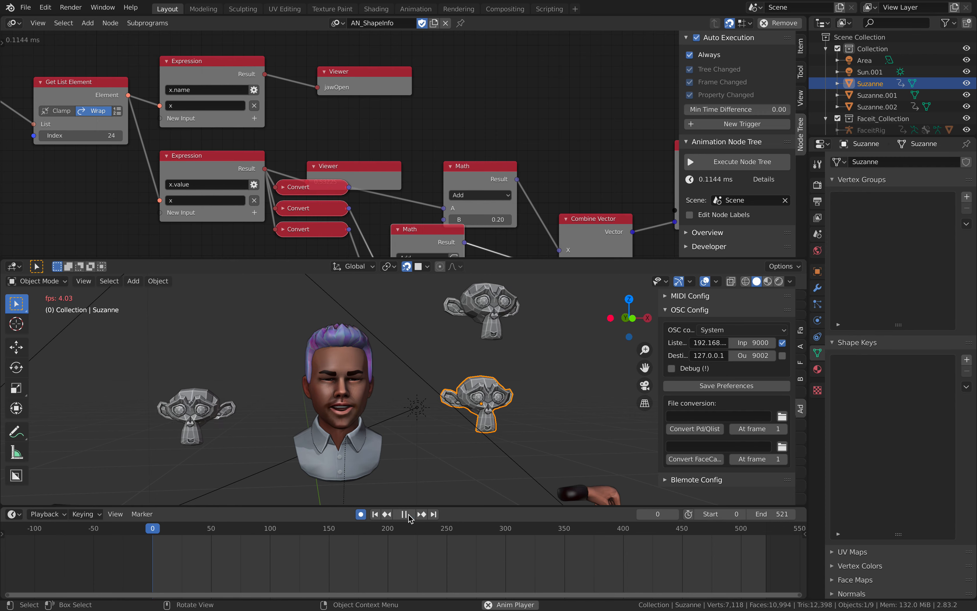
left_click(403, 514)
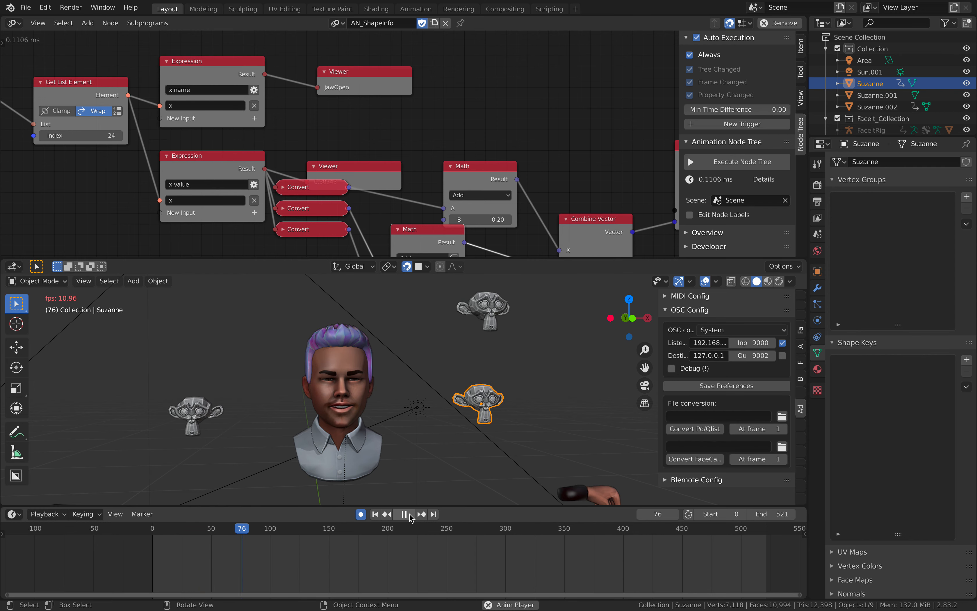
left_click(397, 514)
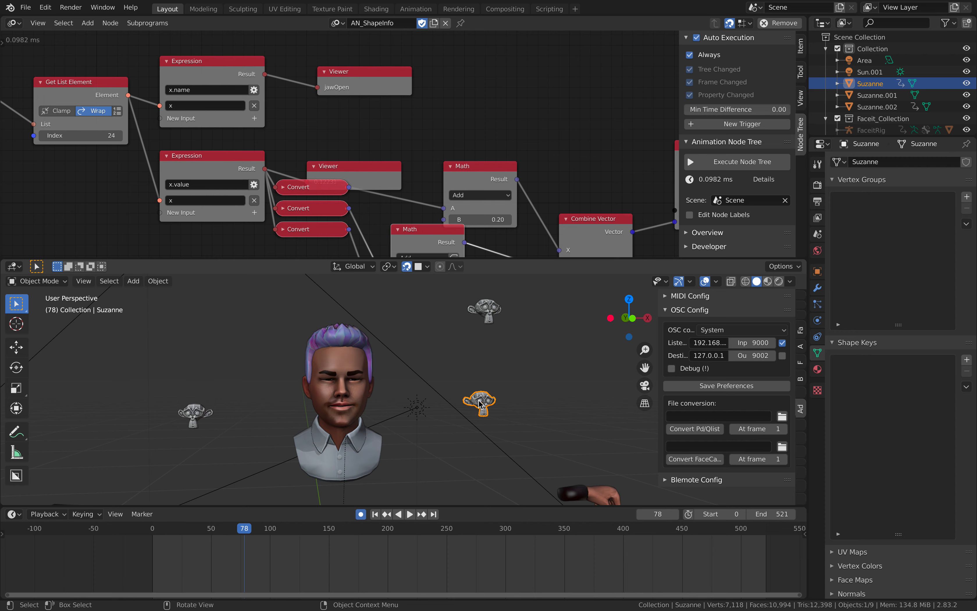
left_click(46, 513)
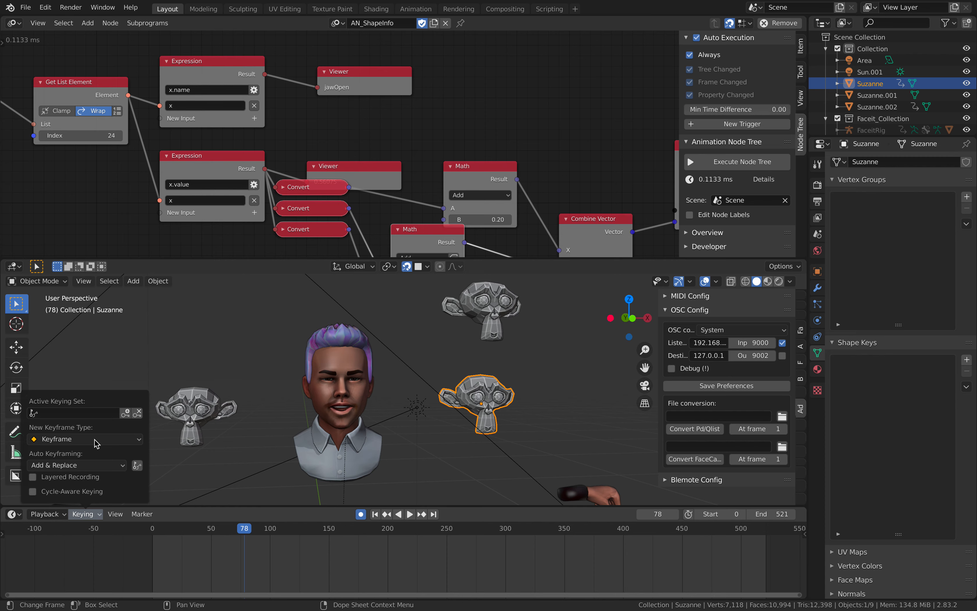
Key Suzanne's scale with the Scaling keying set at frame 78, rewind to frame 0 and select Suzanne.002.
left_click(72, 412)
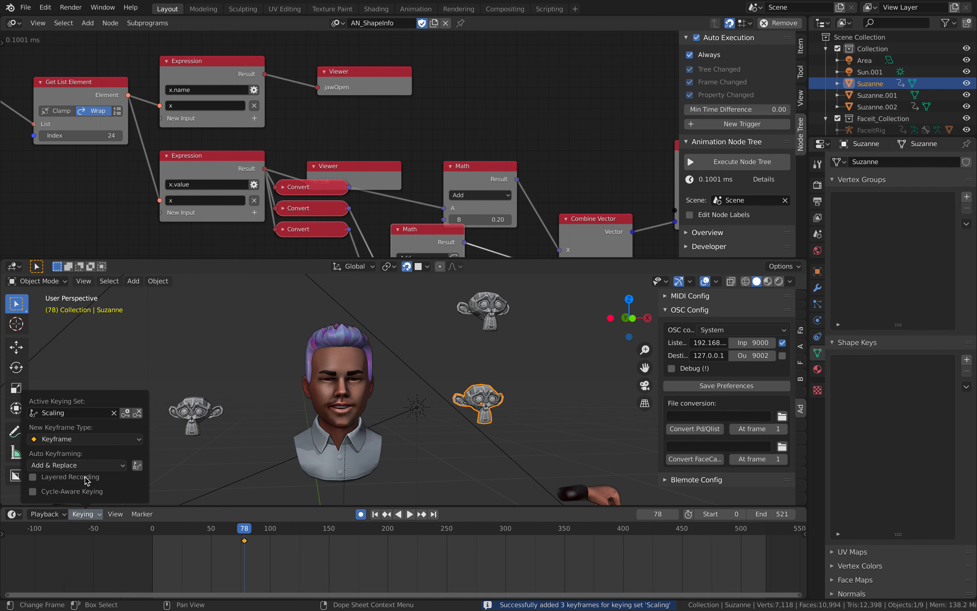
left_click(374, 515)
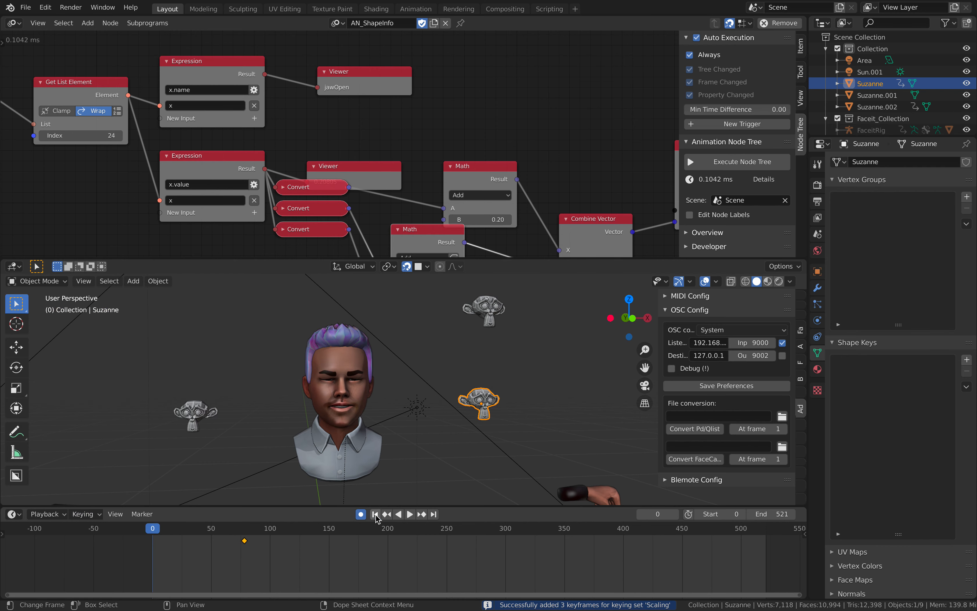
left_click(879, 106)
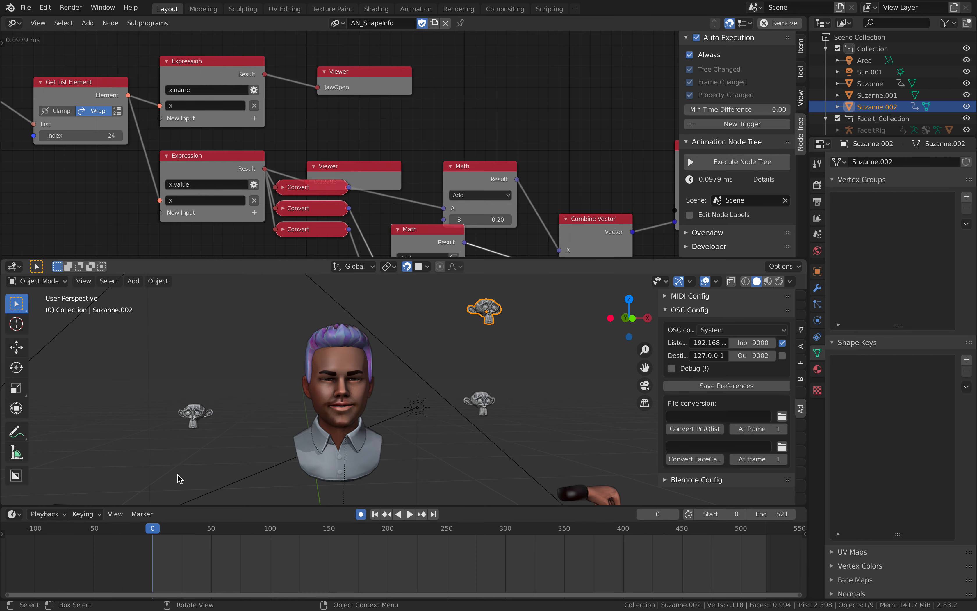
Play the animation to watch Suzanne.002 scale with jawOpen, then return to frame 0.
left_click(409, 513)
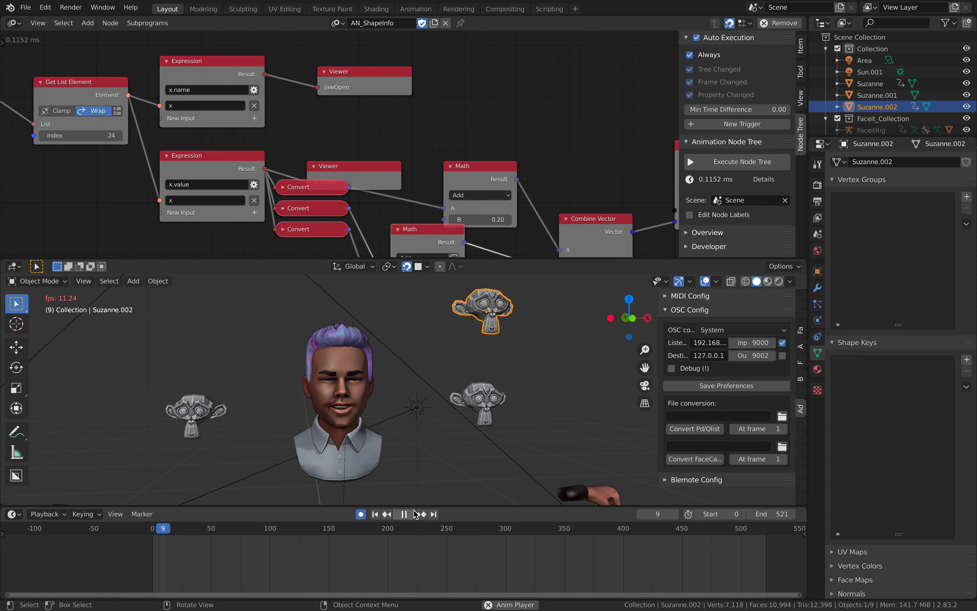
left_click(402, 514)
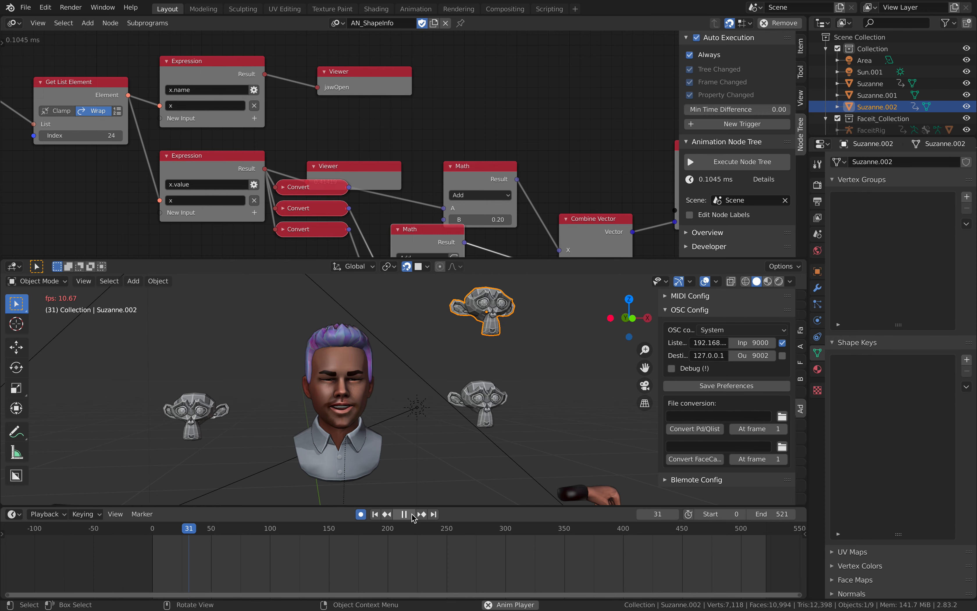
left_click(375, 513)
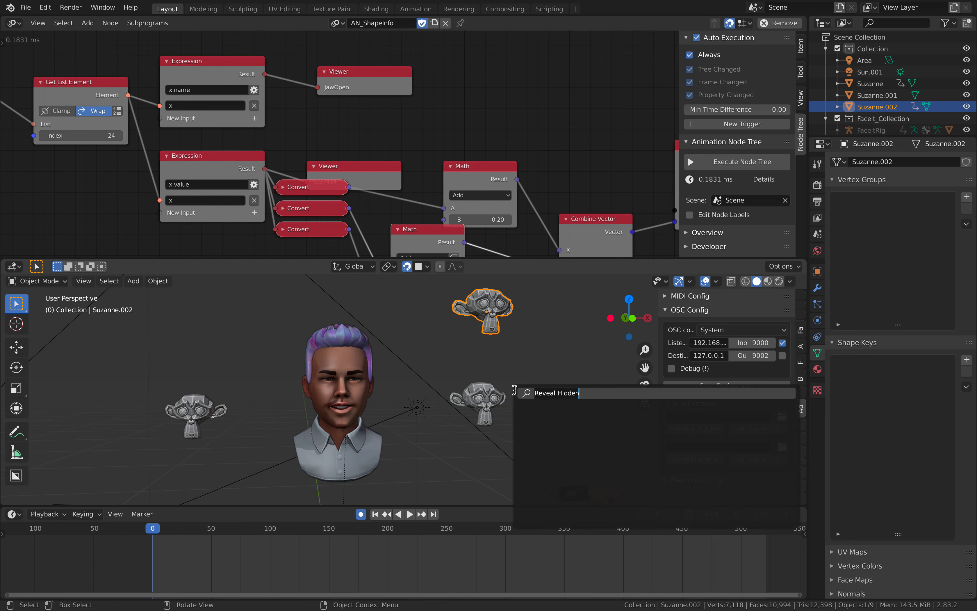
Run Nla: Bake Action on Suzanne.002 with Visual Keying and Object bake data for frames 0-521.
type("bake")
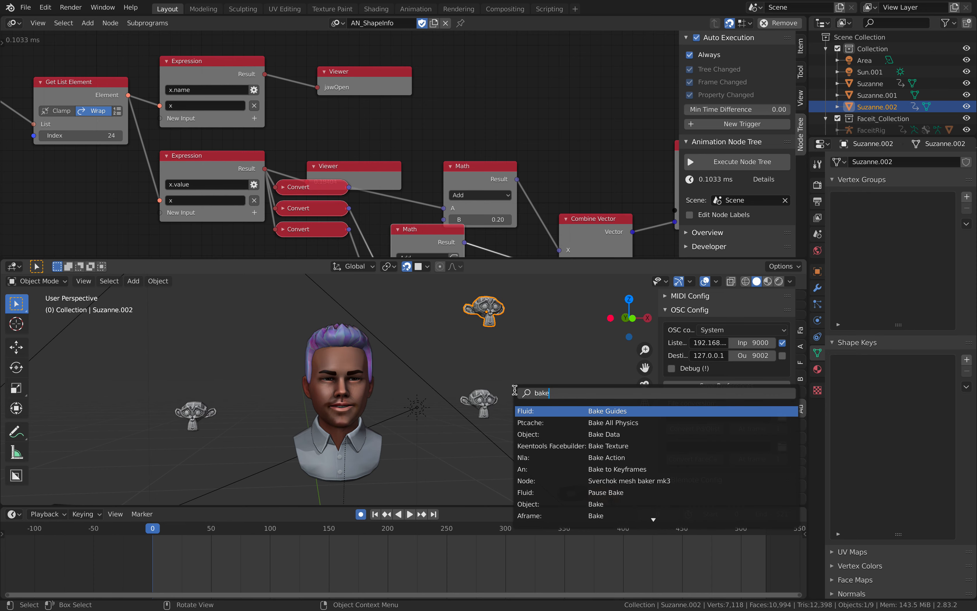
left_click(605, 456)
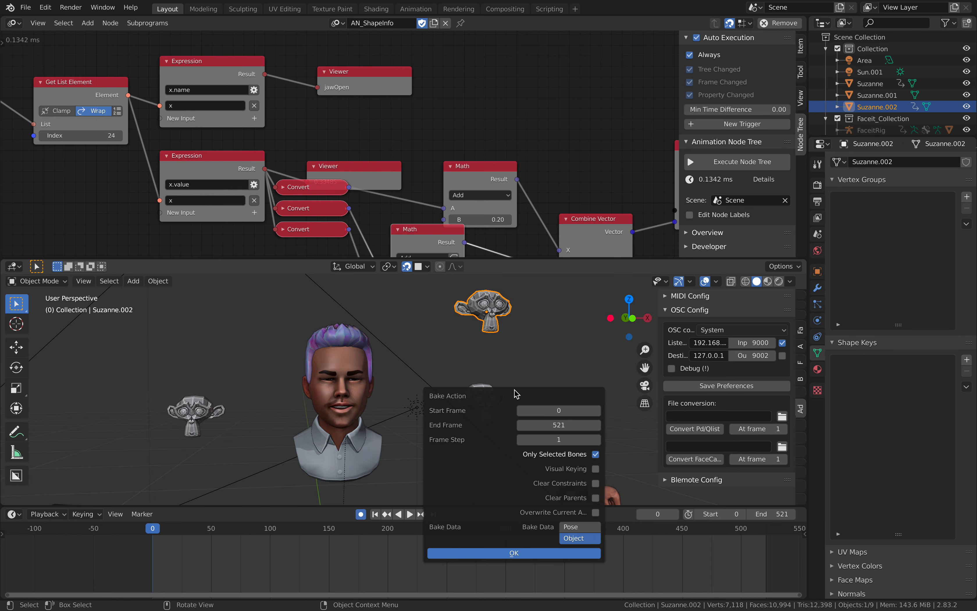
left_click(595, 469)
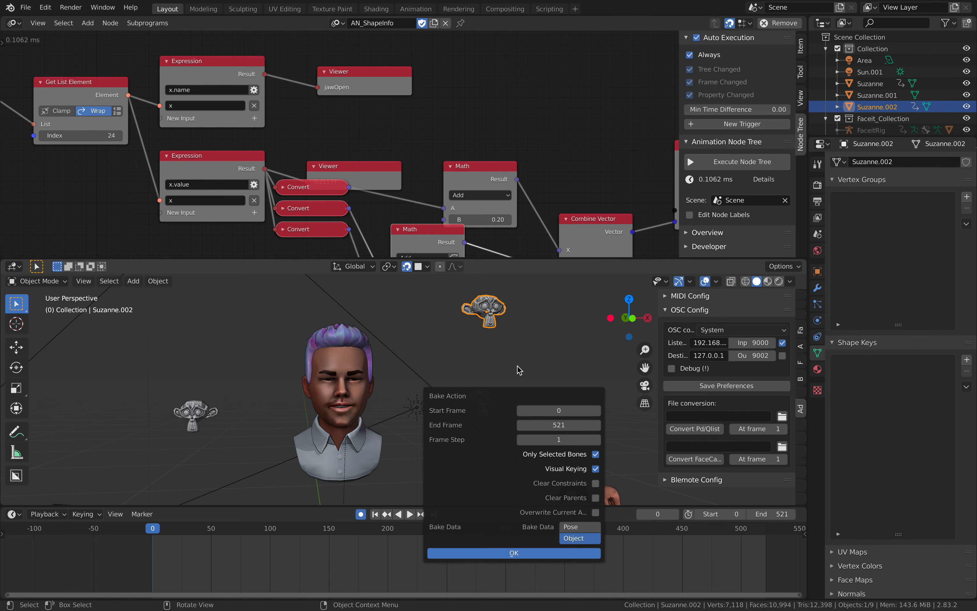
left_click(513, 553)
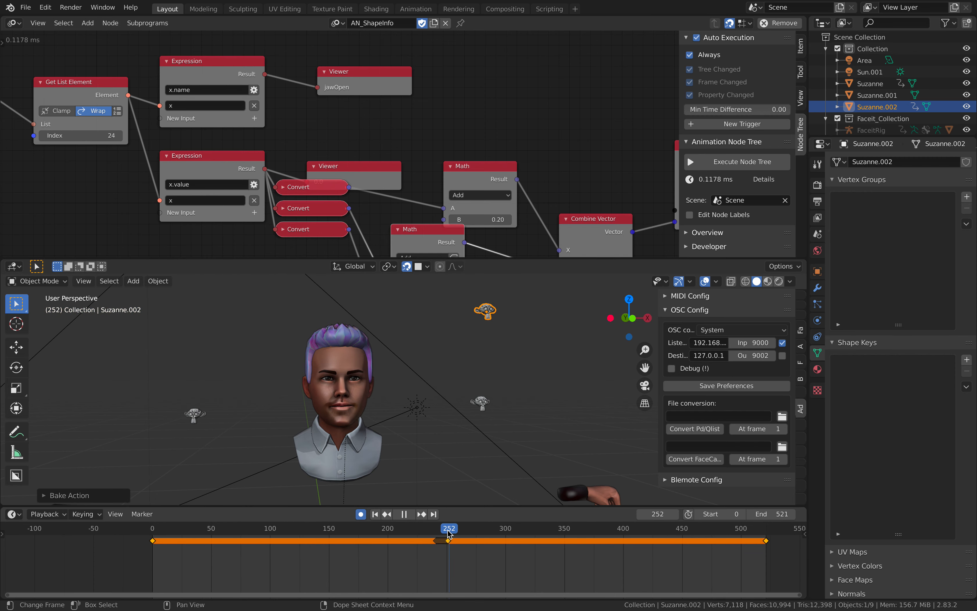
Scrub the playhead back through the baked keys to about frame 237.
left_click_drag(448, 528, 432, 535)
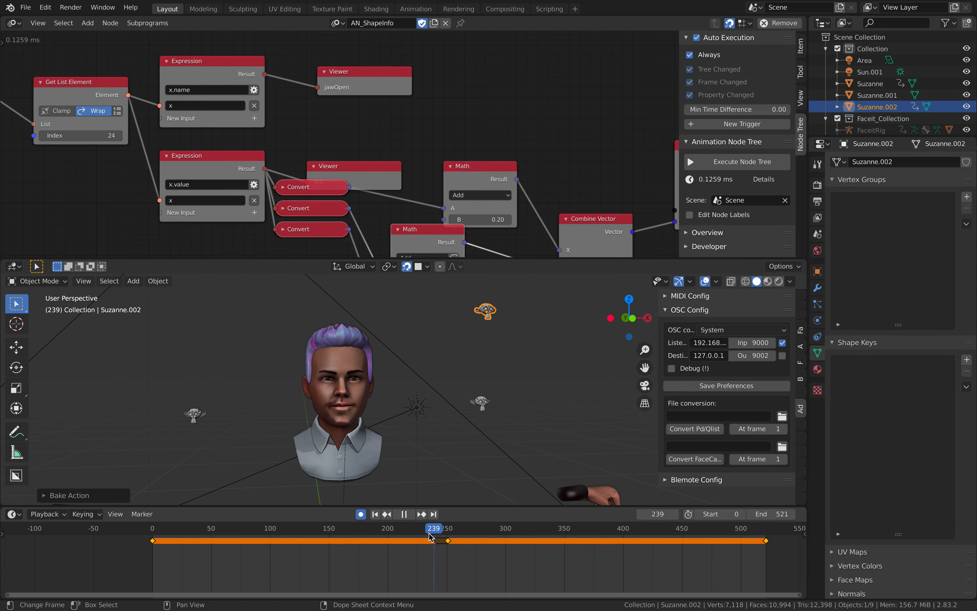
left_click_drag(431, 530, 428, 530)
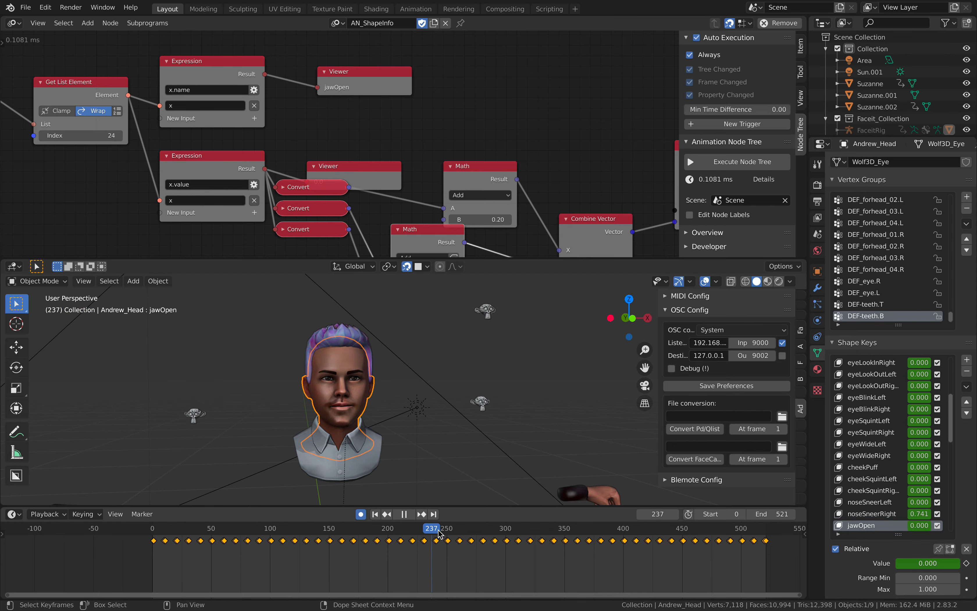
Pause playback at frame 245 with jawOpen reading 0.178.
left_click(410, 514)
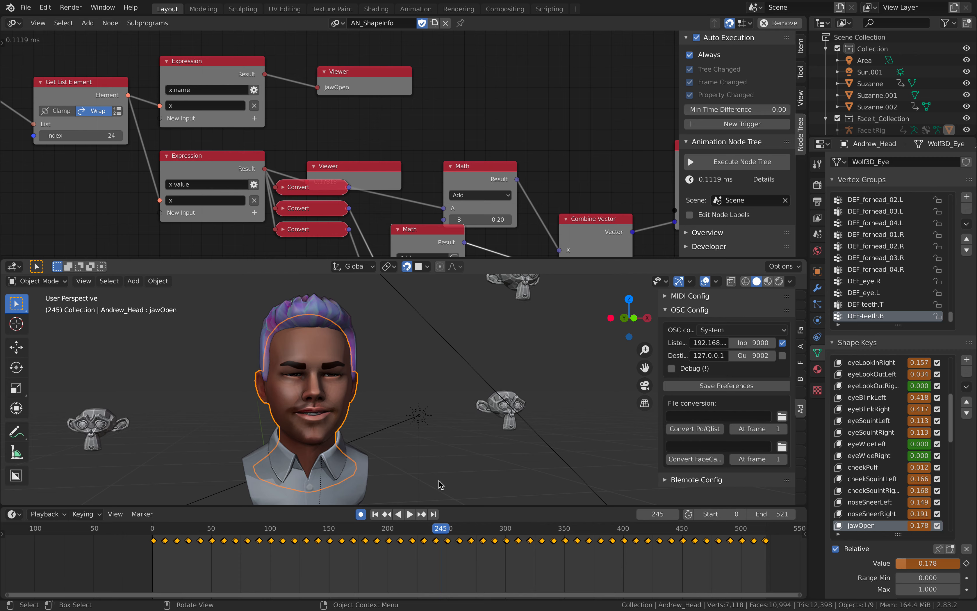
mouse_move(433, 514)
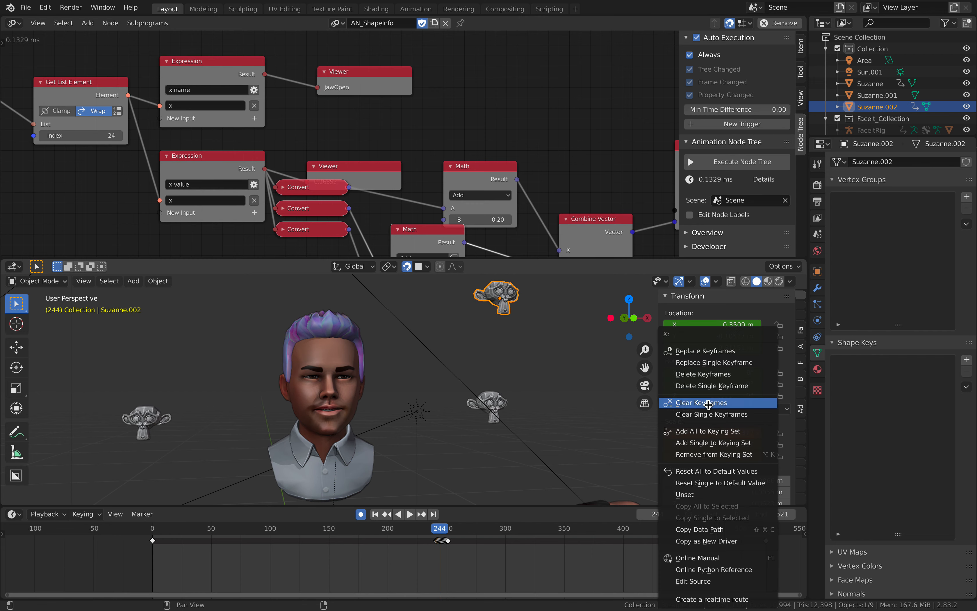
Clear Suzanne.002's baked keyframes, rewind to frame 0 and play to check live driven scaling.
left_click(705, 402)
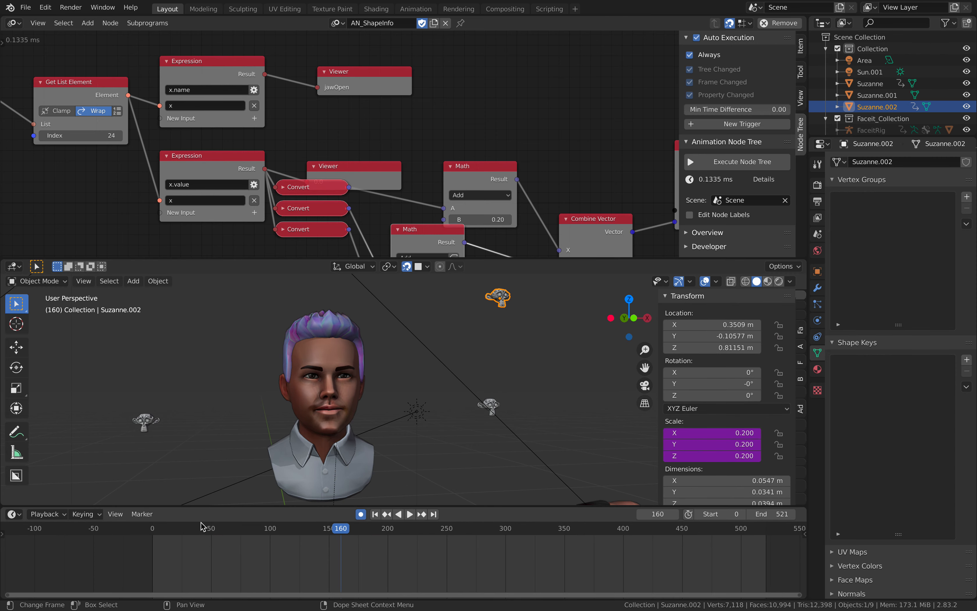
left_click(84, 514)
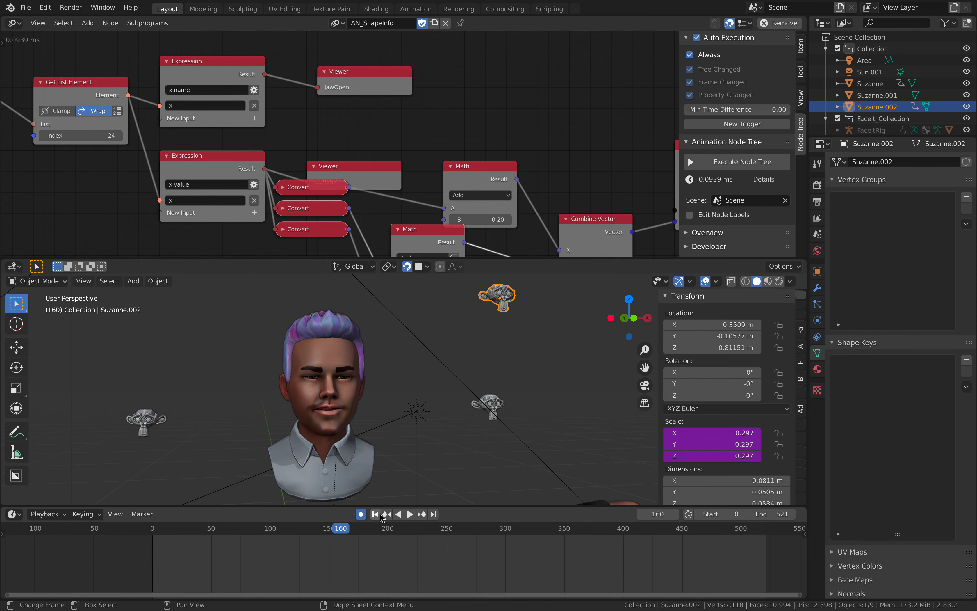
left_click(82, 513)
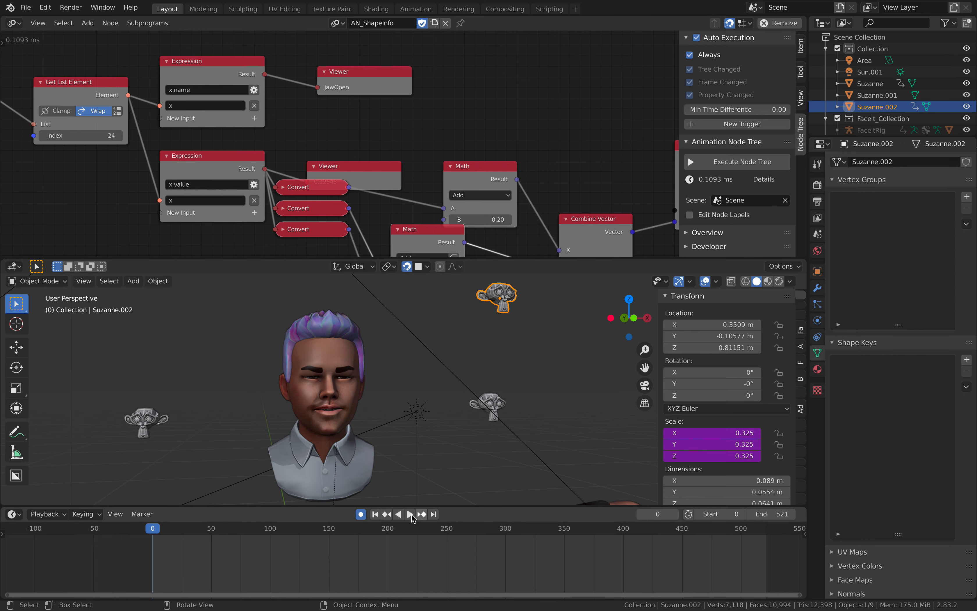
left_click(410, 514)
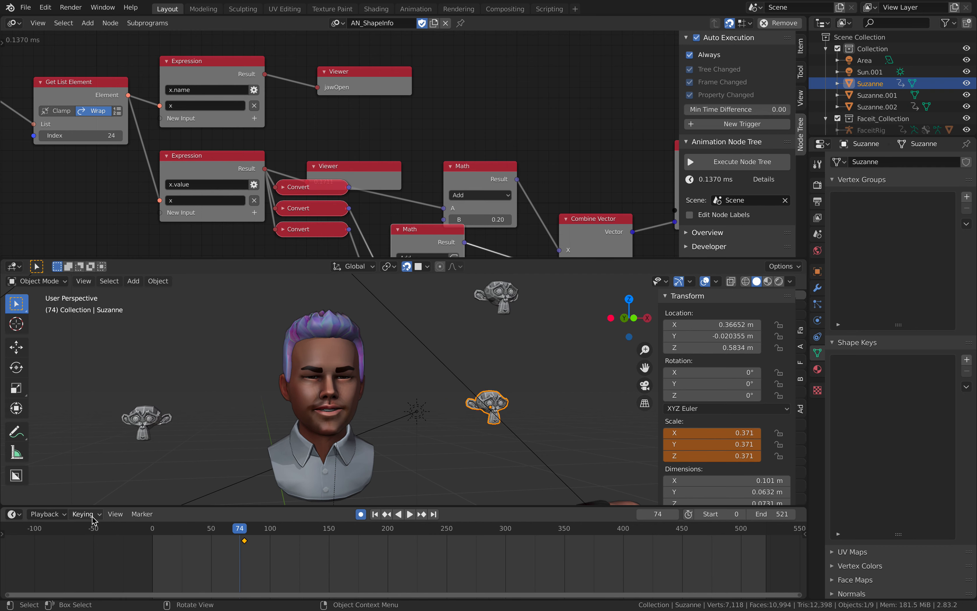
Enable Cycle-Aware Keying, insert a Scaling keyframe, then clear Suzanne's scale keyframes.
left_click(85, 513)
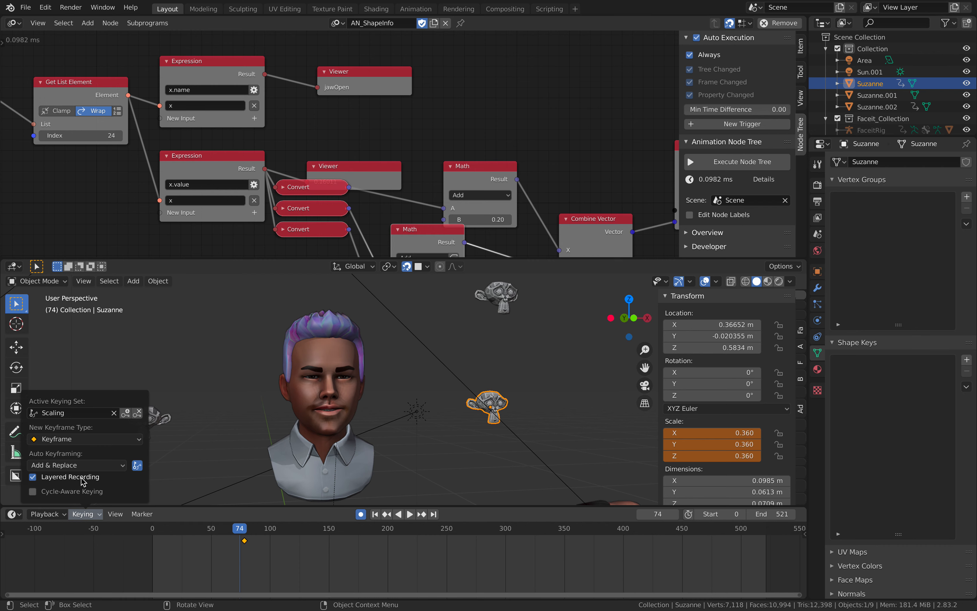
left_click(32, 491)
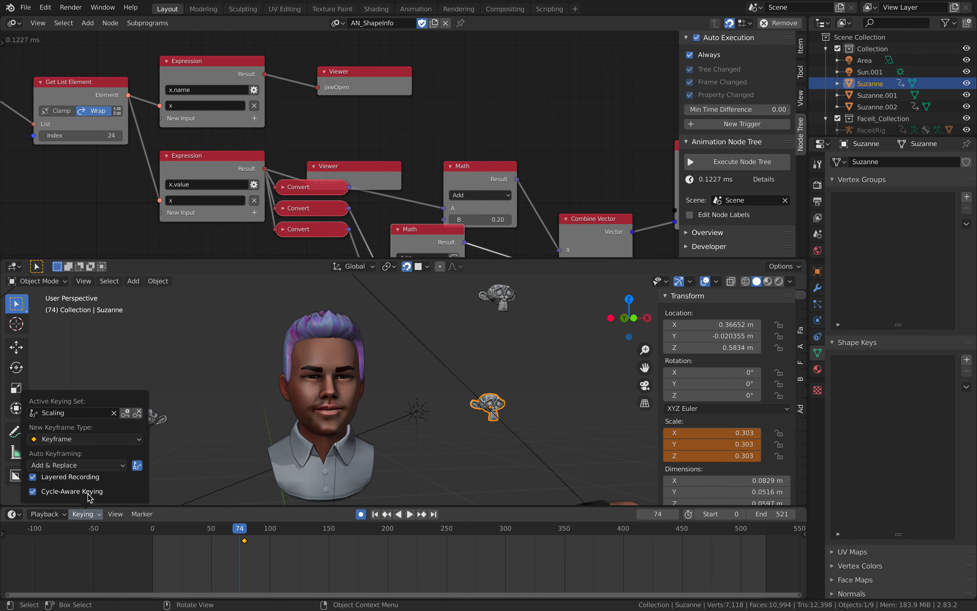
mouse_move(127, 413)
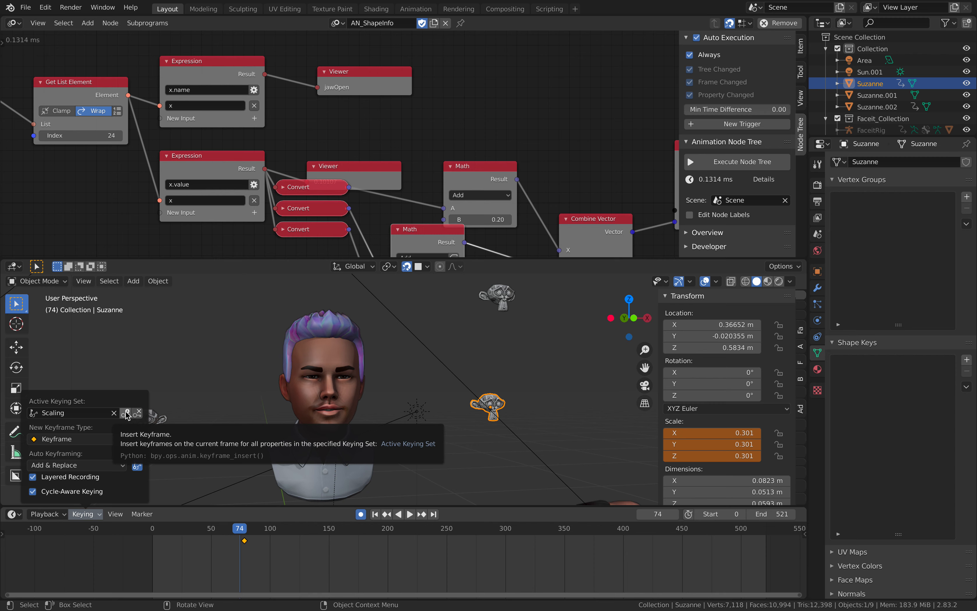
left_click(374, 514)
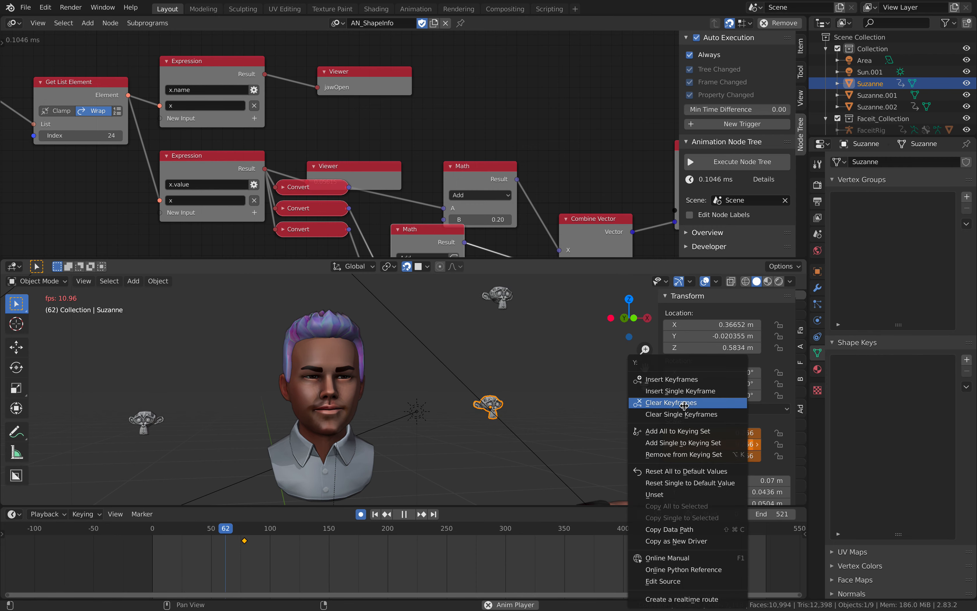
left_click(671, 403)
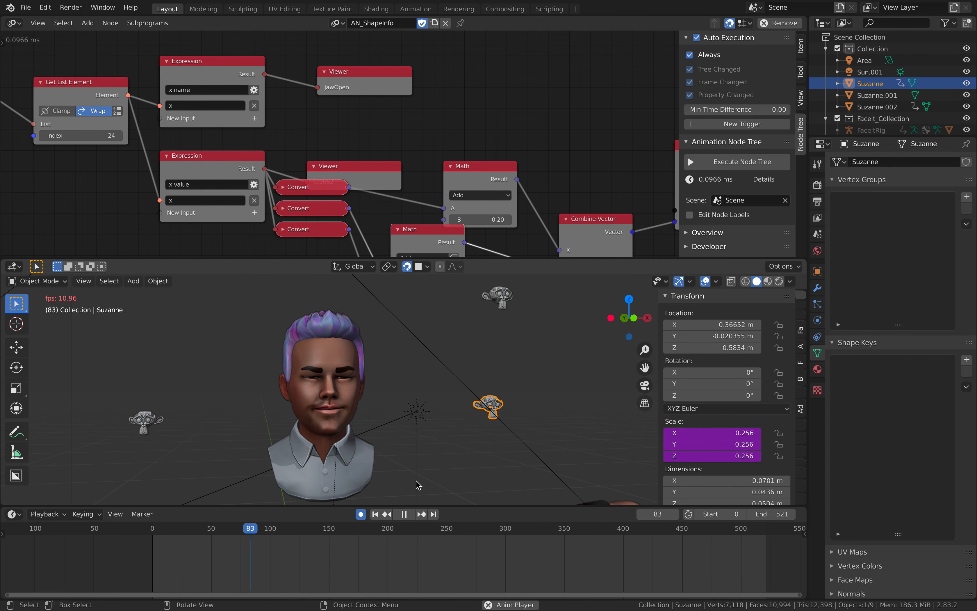